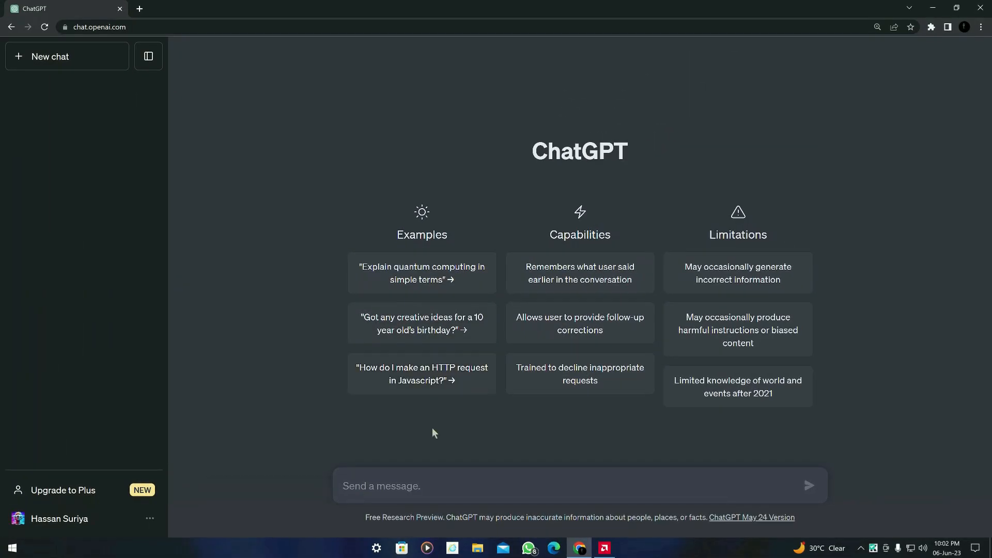
{"action": "mouse_move", "coordinate": [353, 461]}
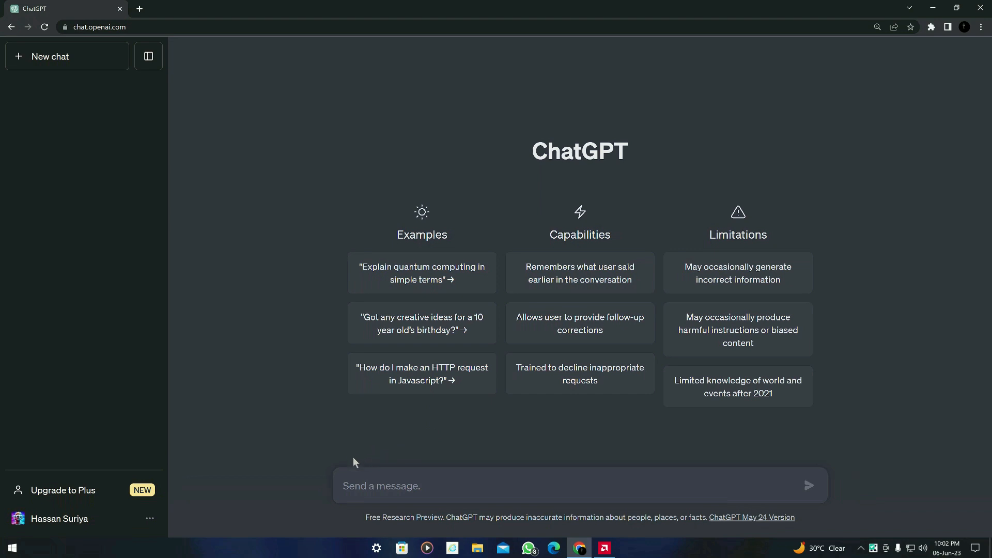
{"action": "mouse_move", "coordinate": [162, 121]}
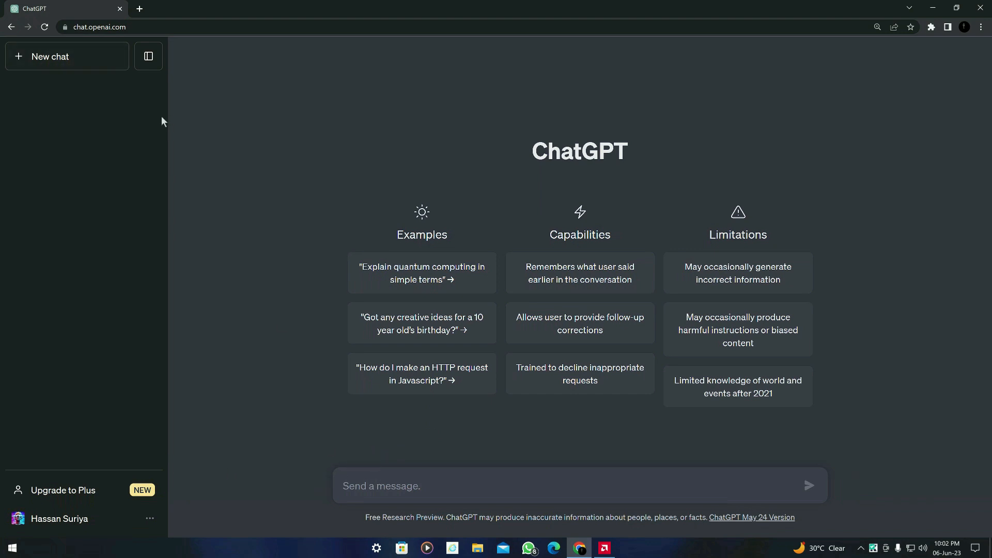
- Search GitHub for 'chatgpt' and open the acheong08/ChatGPT repository from the results
{"action": "type", "text": "github.com"}
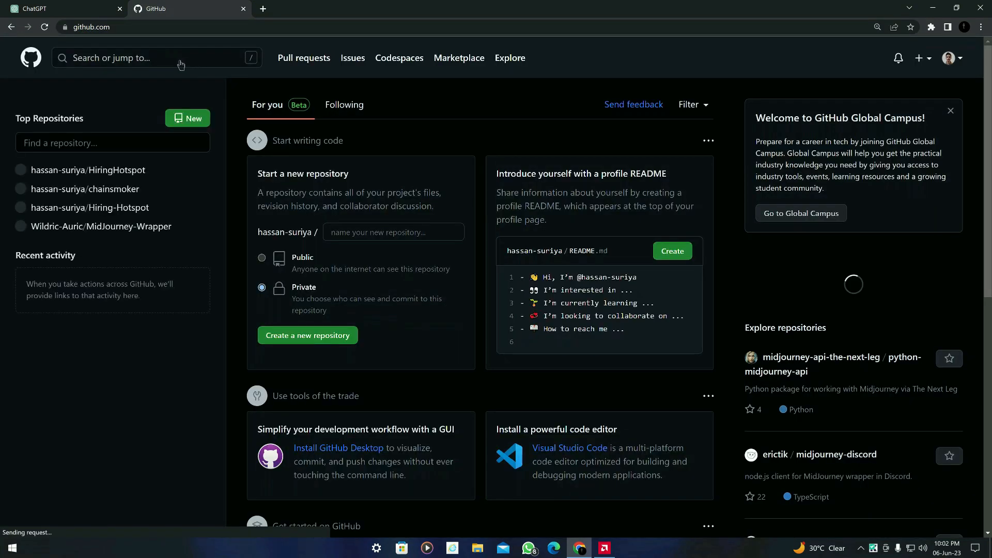
{"action": "type", "text": "cah"}
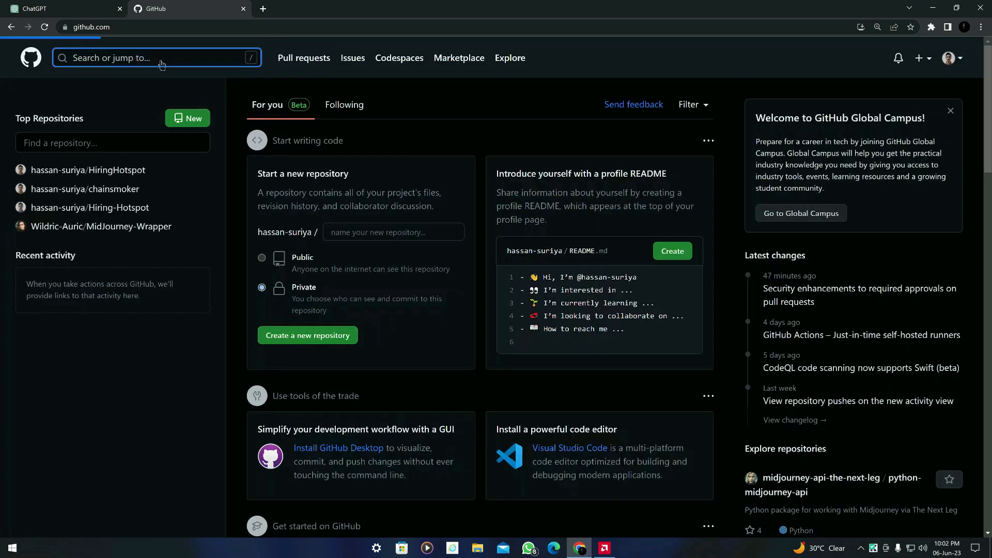
{"action": "type", "text": "chatgpt"}
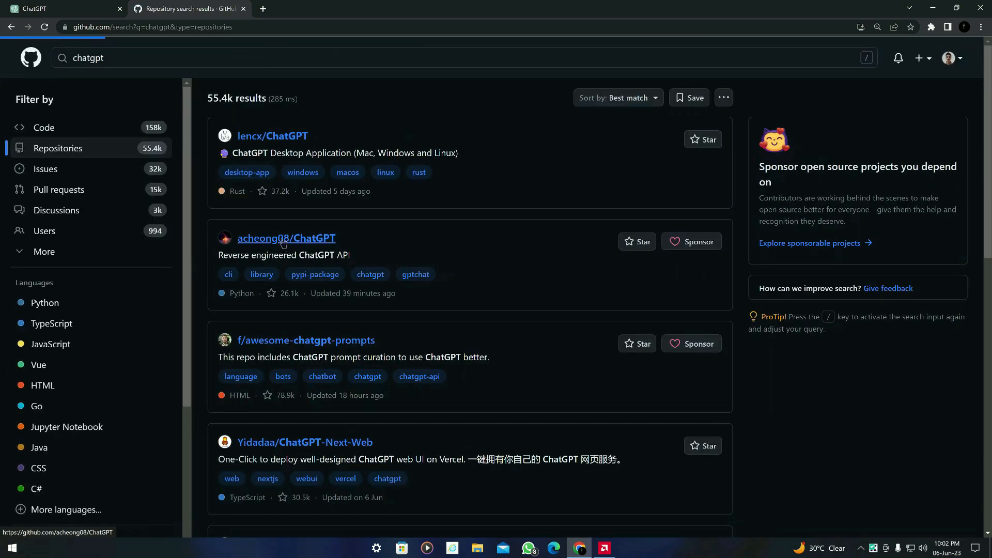
{"action": "left_click", "coordinate": [286, 237]}
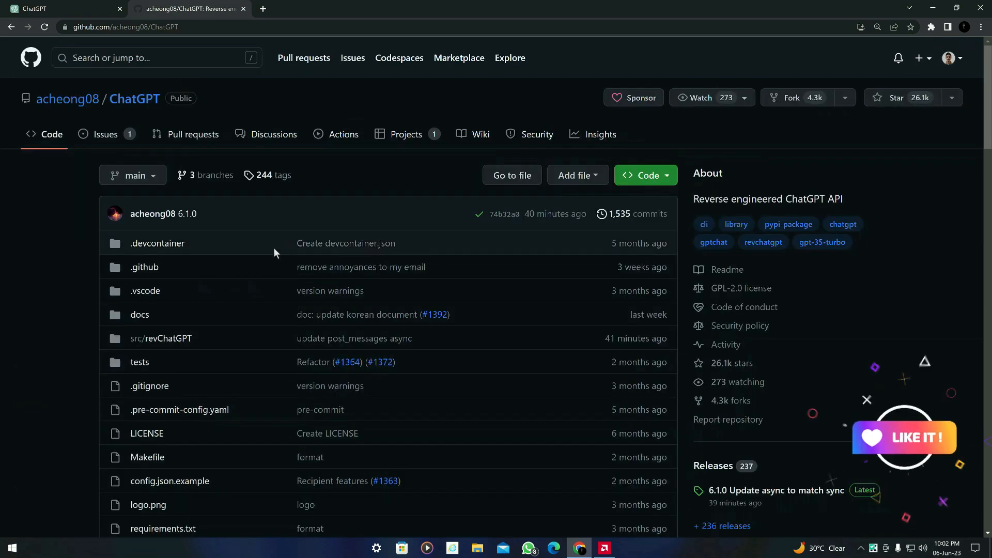
- Navigate into the src/revChatGPT folder and open its V1.py file
{"action": "scroll", "scroll_direction": "down", "scroll_amount": 3}
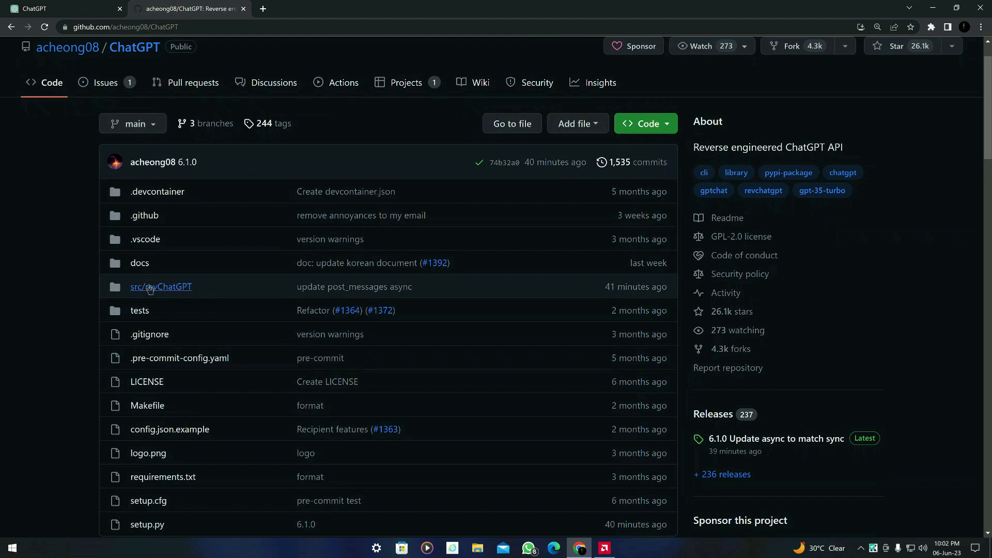
{"action": "left_click", "coordinate": [161, 286]}
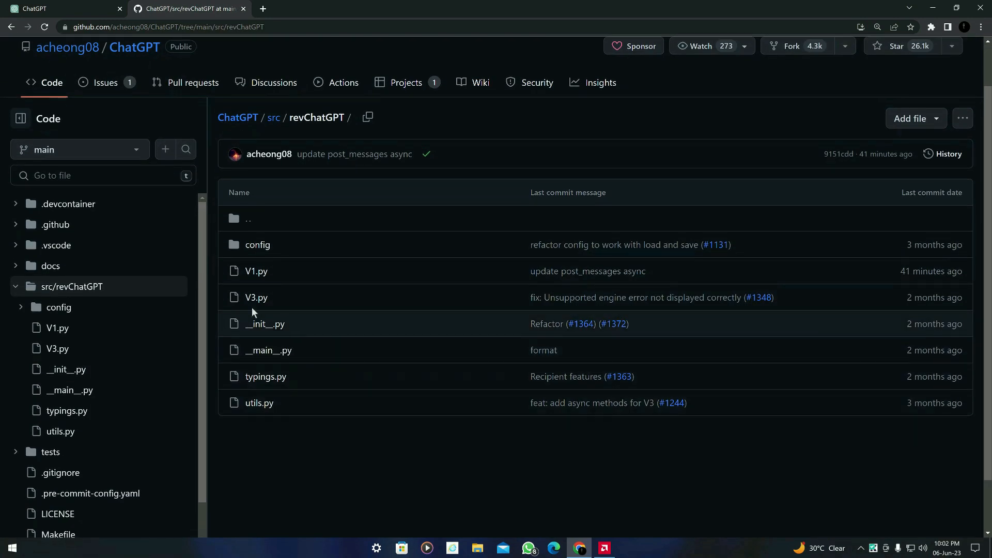
{"action": "mouse_move", "coordinate": [270, 285]}
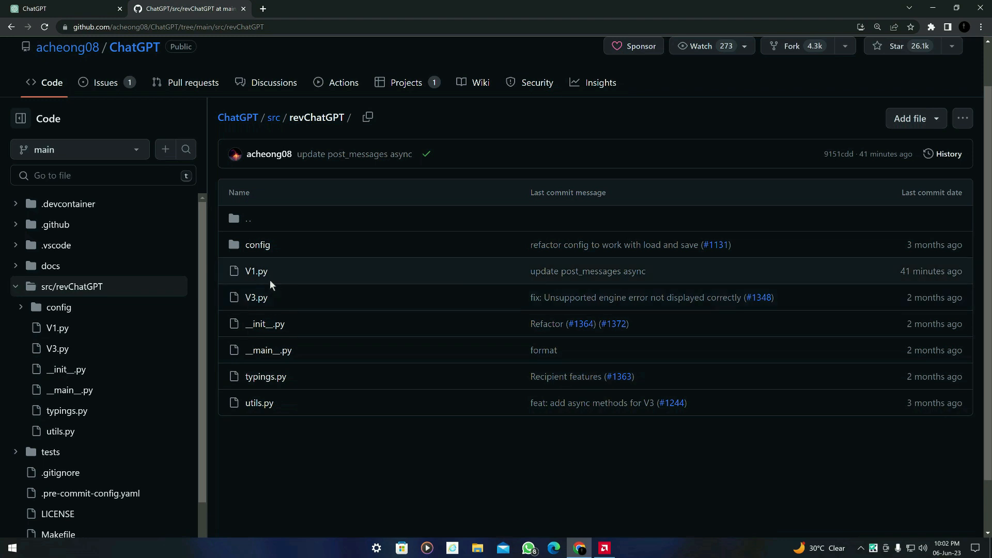
{"action": "left_click", "coordinate": [255, 270]}
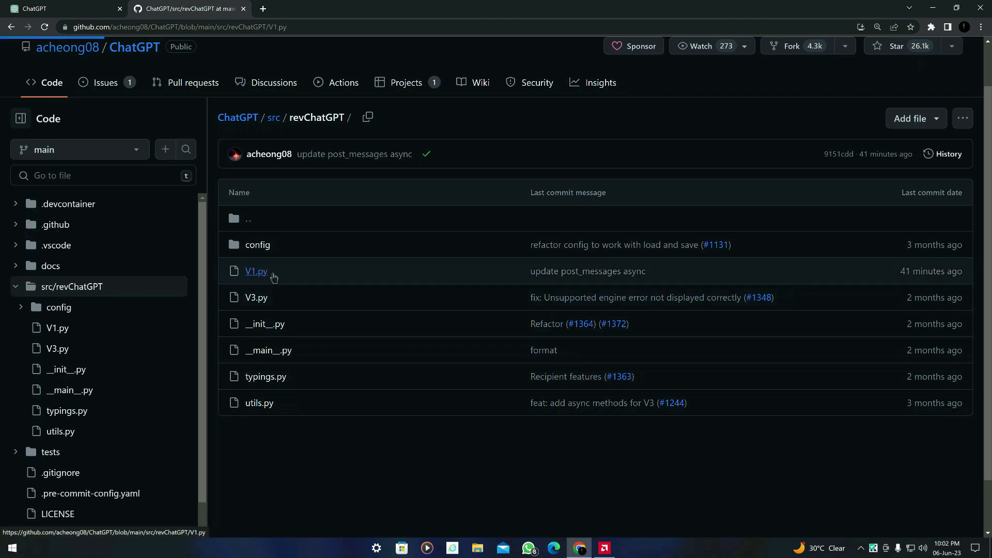
- Select the opening V1.py code down through __check_credentials and the logger decorator for copying
{"action": "left_click", "coordinate": [257, 271]}
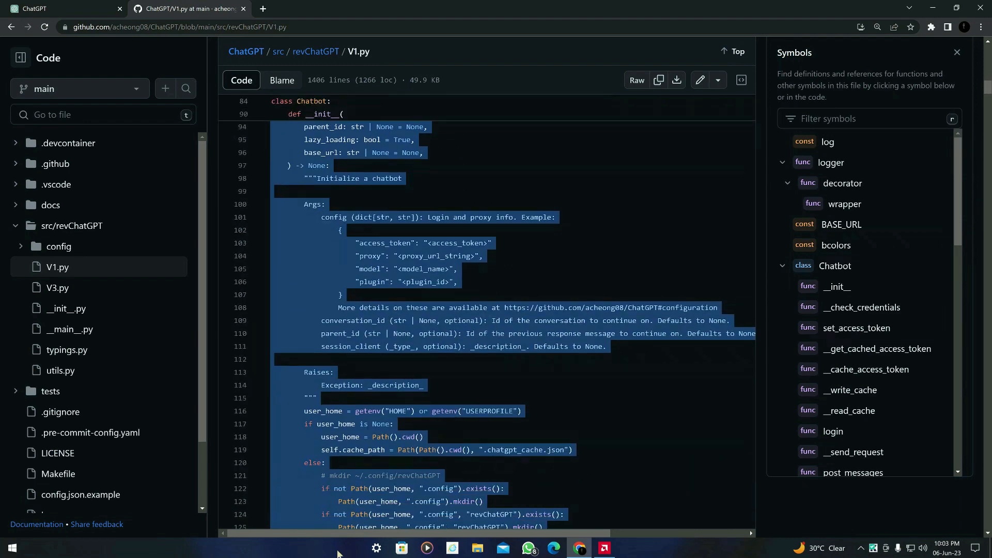
{"action": "scroll", "scroll_direction": "down", "scroll_amount": 3}
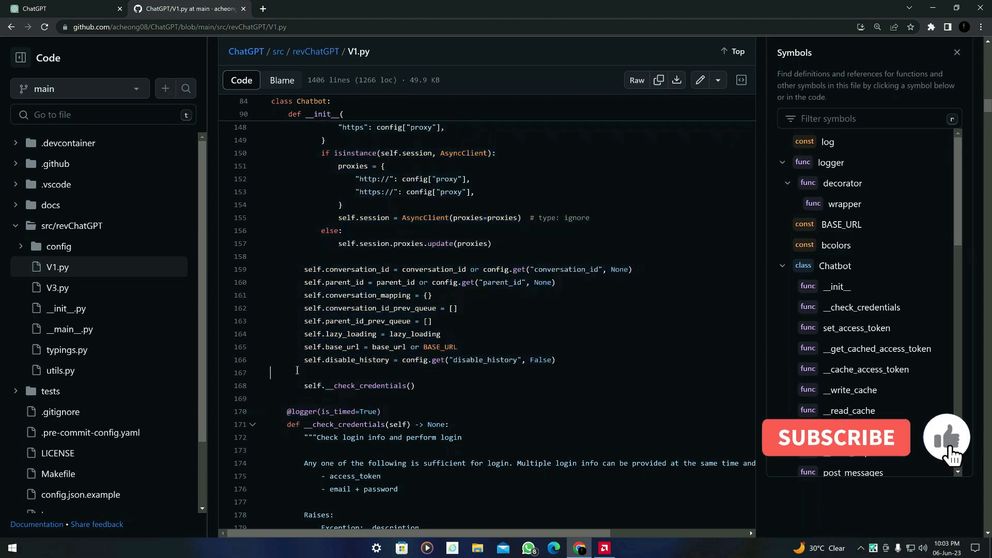
- Send ChatGPT a 'What' question with the pasted V1.py code to get the Chatbot class explained
{"action": "left_click", "coordinate": [57, 8]}
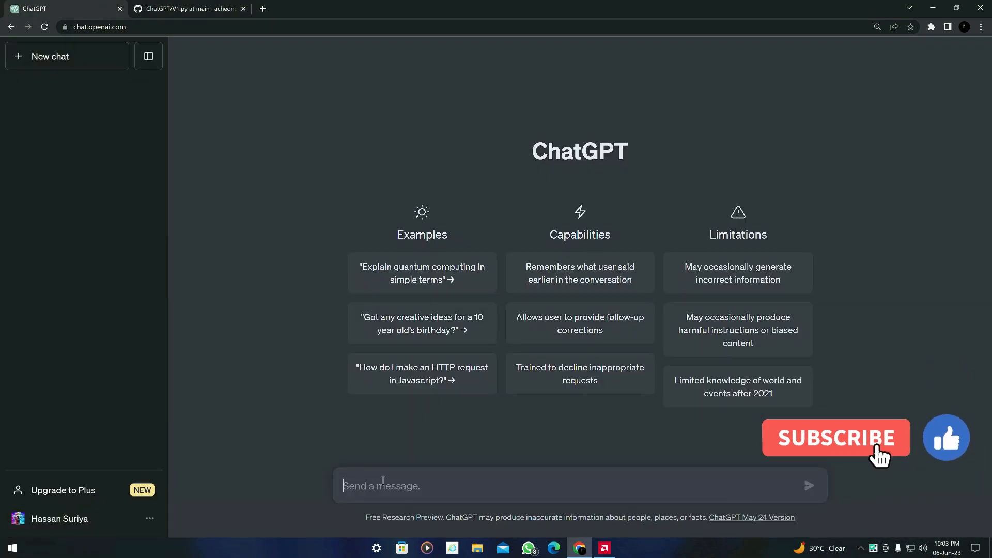
{"action": "type", "text": "What"}
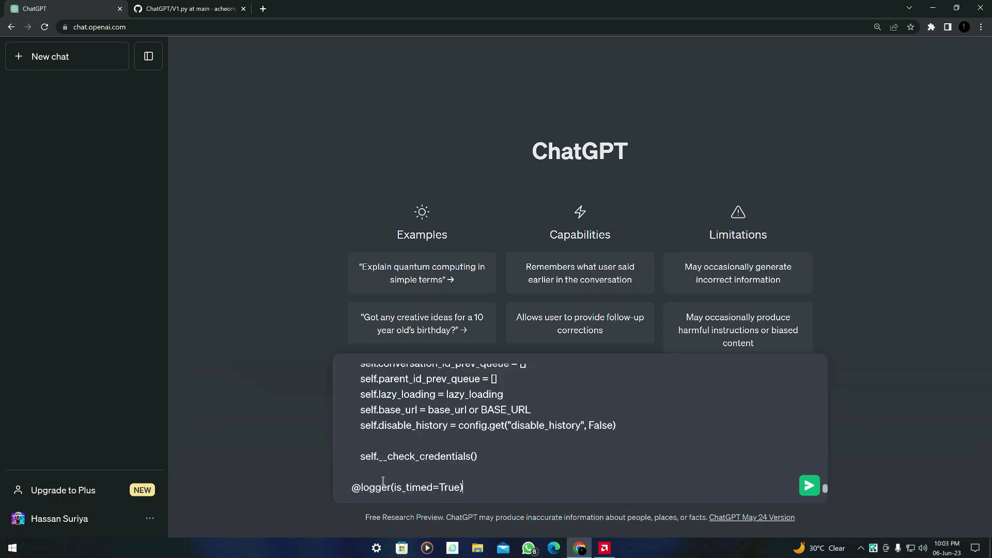
{"action": "left_click", "coordinate": [808, 485]}
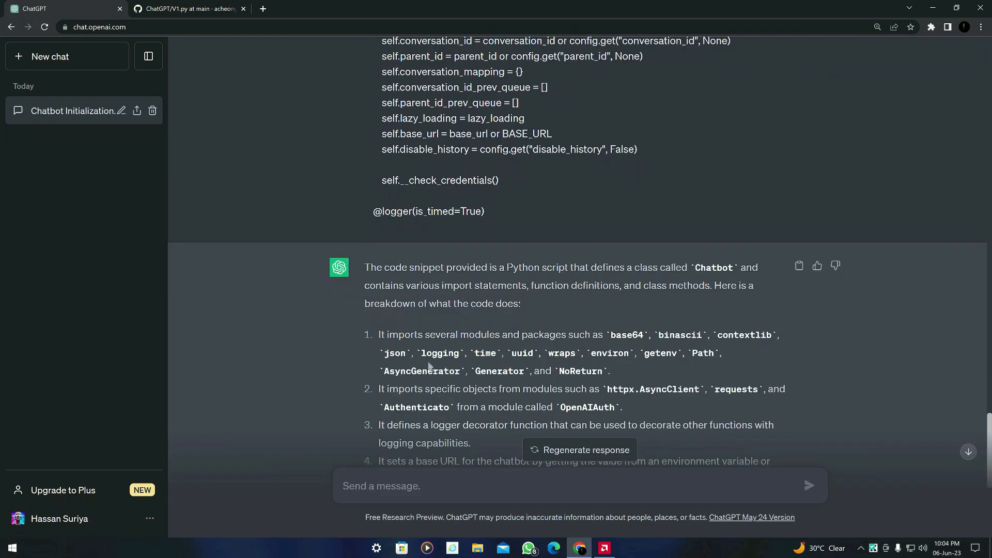
{"action": "scroll", "scroll_direction": "down", "scroll_amount": 3}
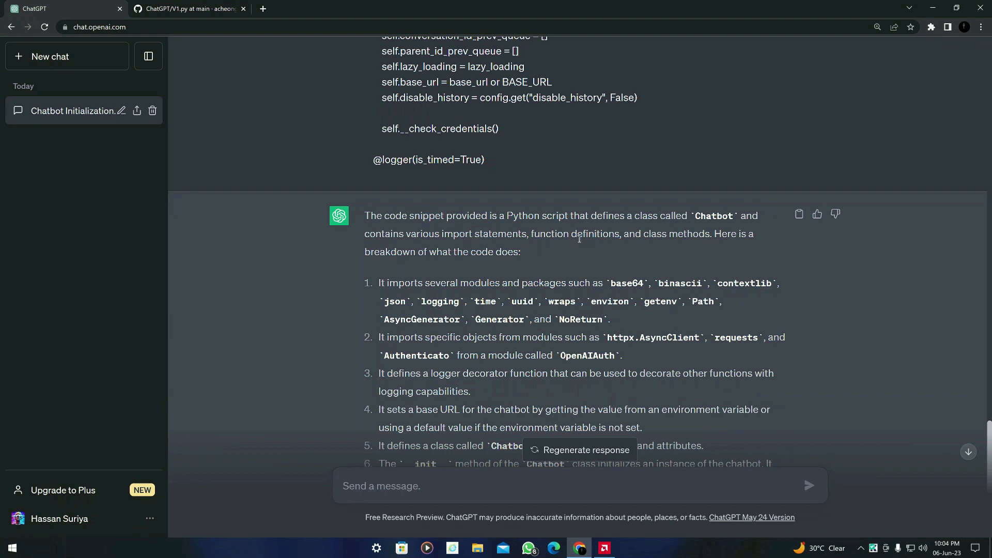
{"action": "mouse_move", "coordinate": [706, 247]}
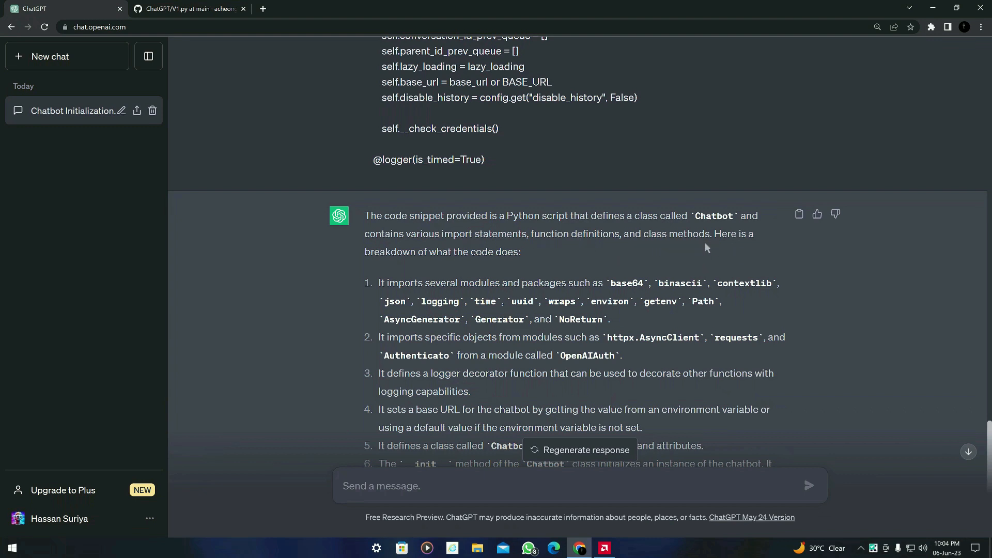
{"action": "mouse_move", "coordinate": [551, 277]}
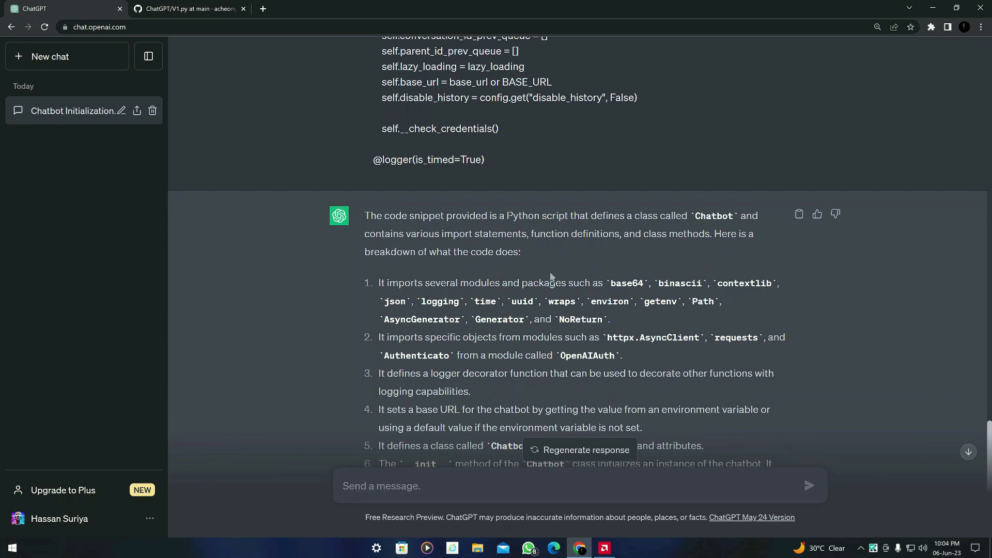
{"action": "scroll", "scroll_direction": "down", "scroll_amount": 3}
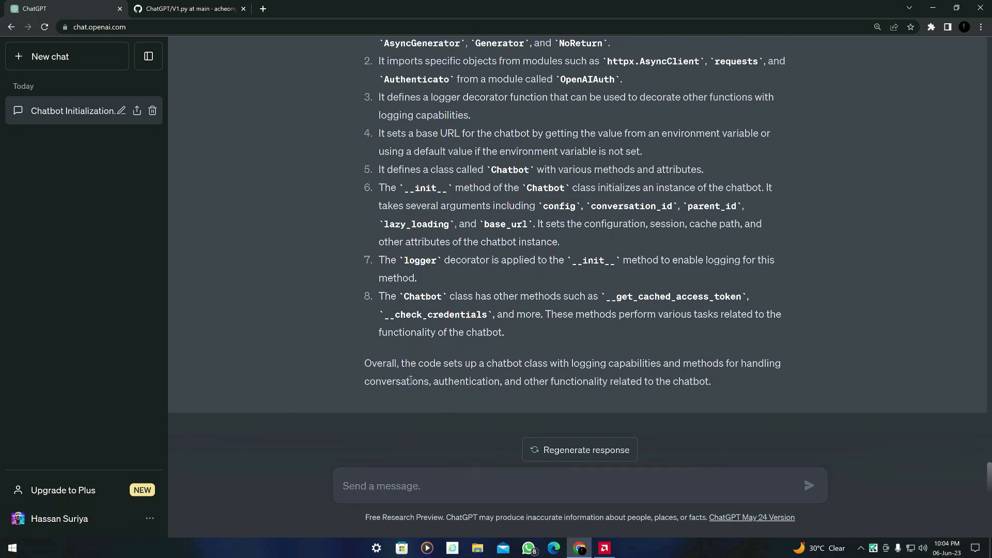
{"action": "mouse_move", "coordinate": [554, 374]}
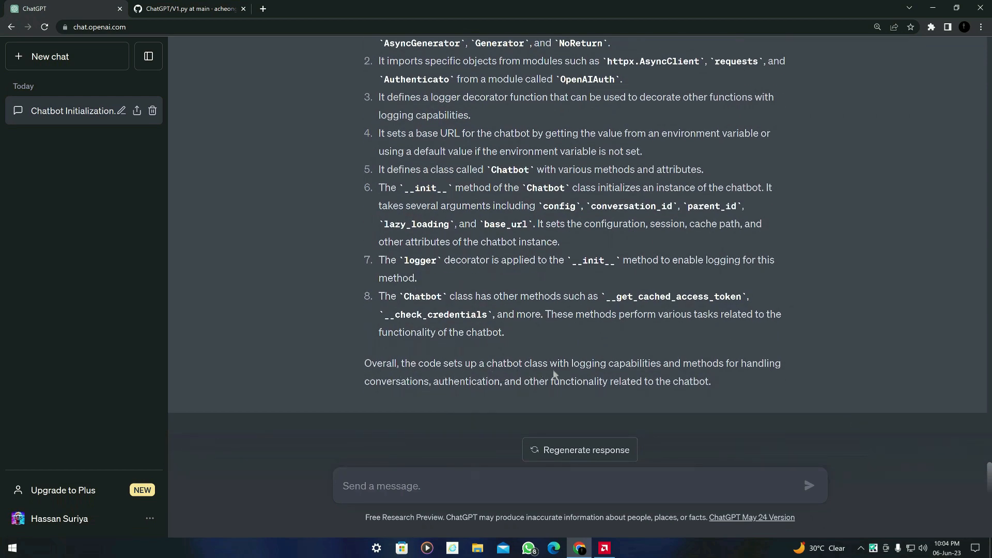
{"action": "mouse_move", "coordinate": [626, 380]}
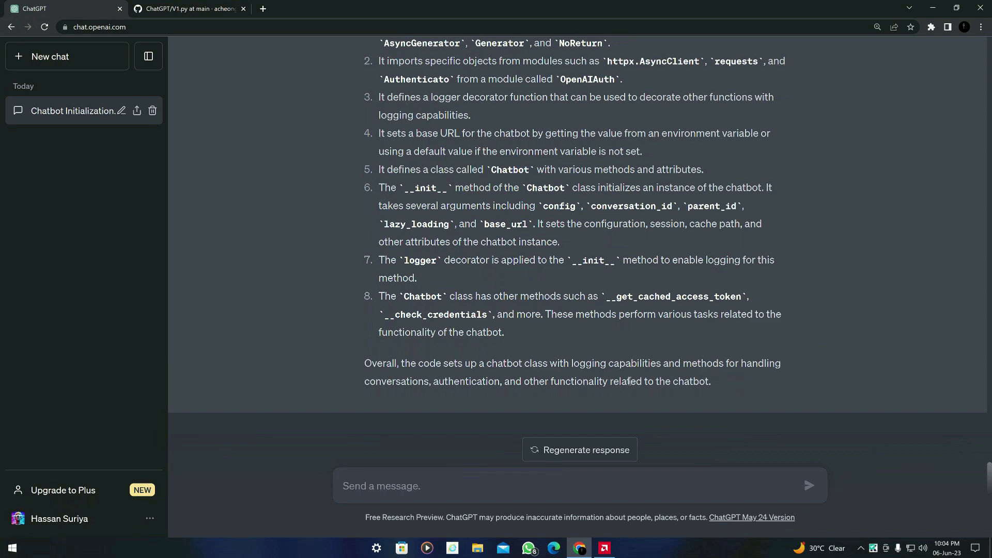
{"action": "mouse_move", "coordinate": [543, 384]}
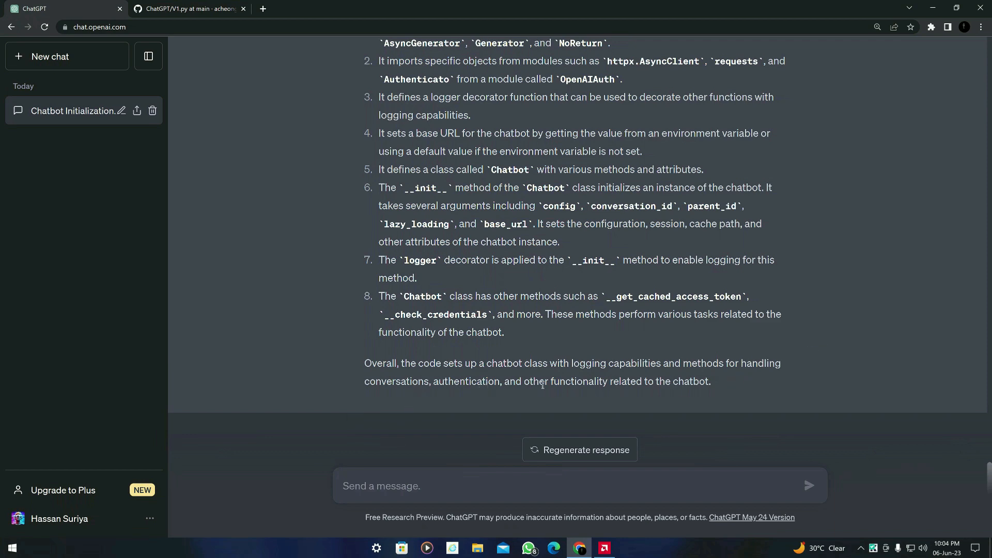
{"action": "mouse_move", "coordinate": [546, 352]}
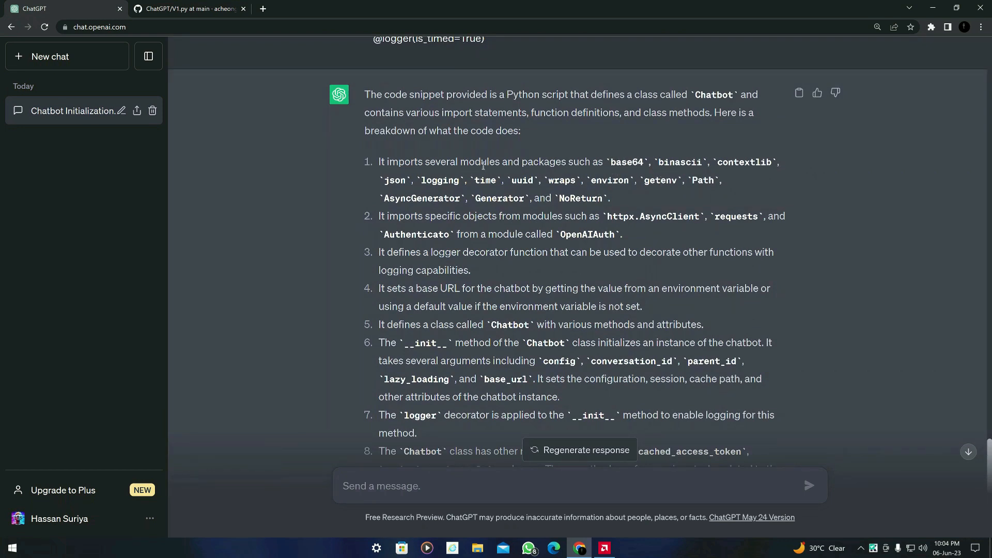
{"action": "double_click", "coordinate": [626, 162]}
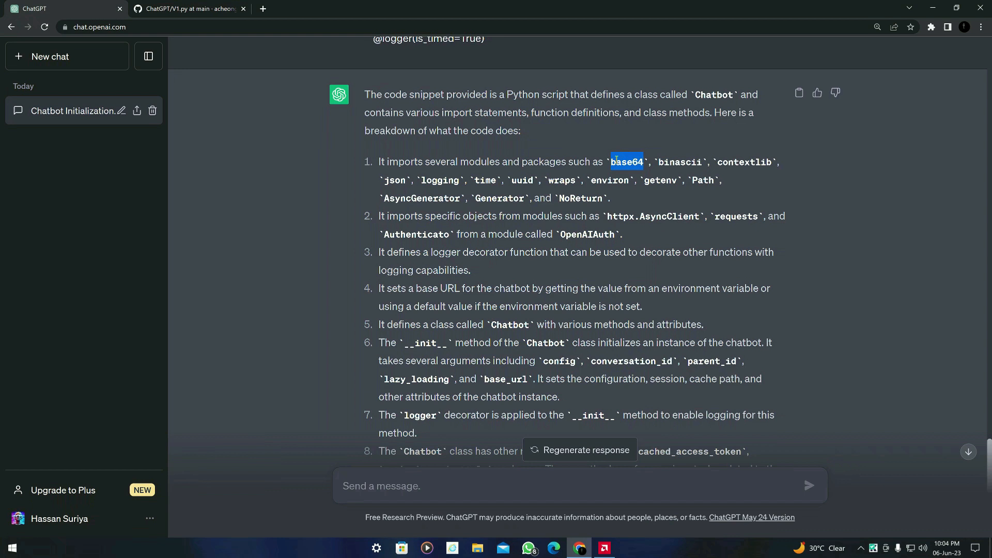
{"action": "left_click", "coordinate": [626, 161]}
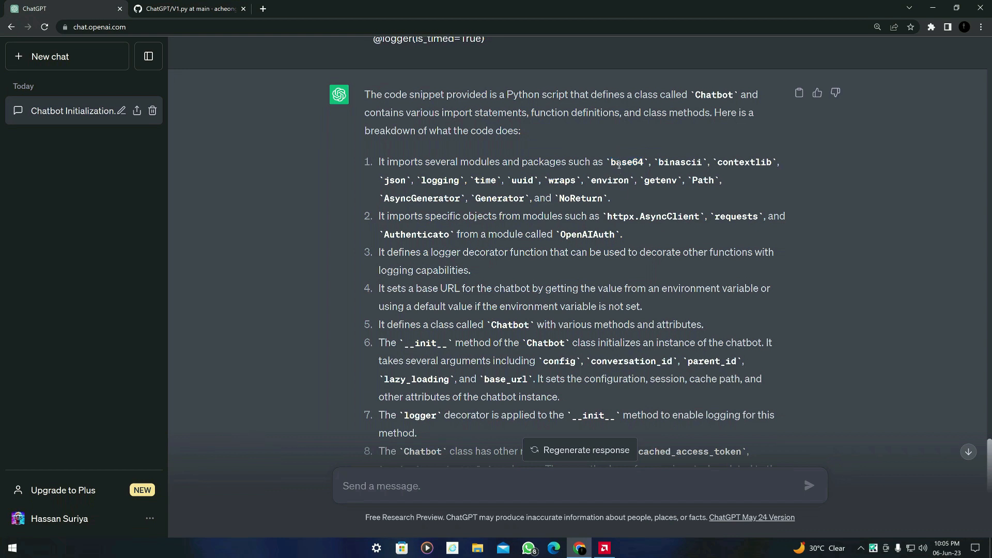
{"action": "mouse_move", "coordinate": [648, 194]}
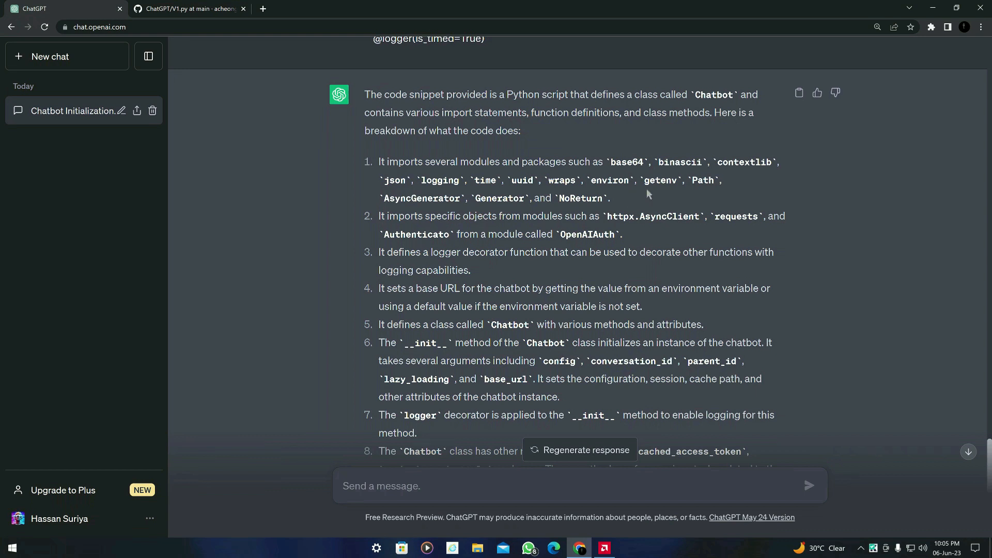
{"action": "mouse_move", "coordinate": [610, 182]}
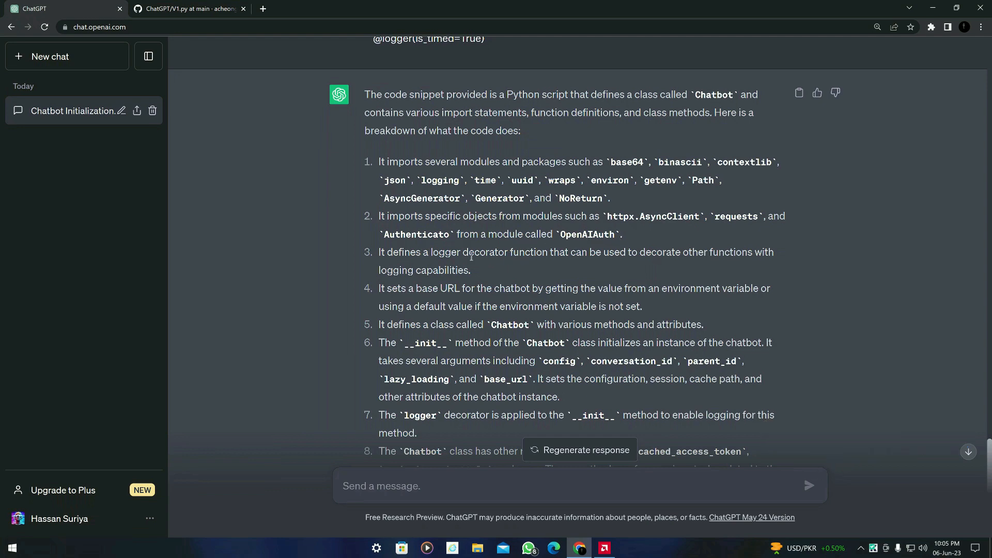
- Return to V1.py on GitHub and move down to the set_access_token and __get_cached_access_token section
{"action": "left_click", "coordinate": [187, 8]}
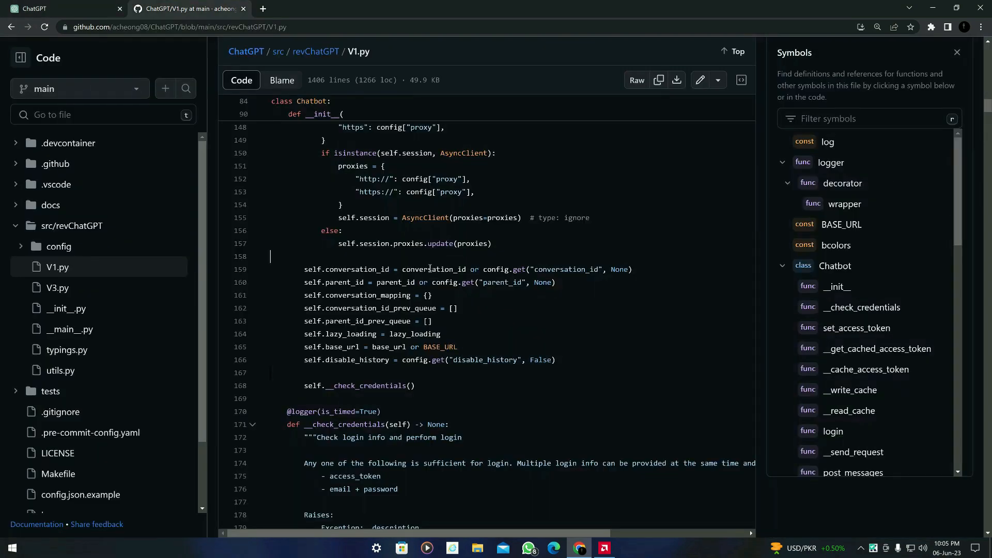
{"action": "scroll", "scroll_direction": "down", "scroll_amount": 3}
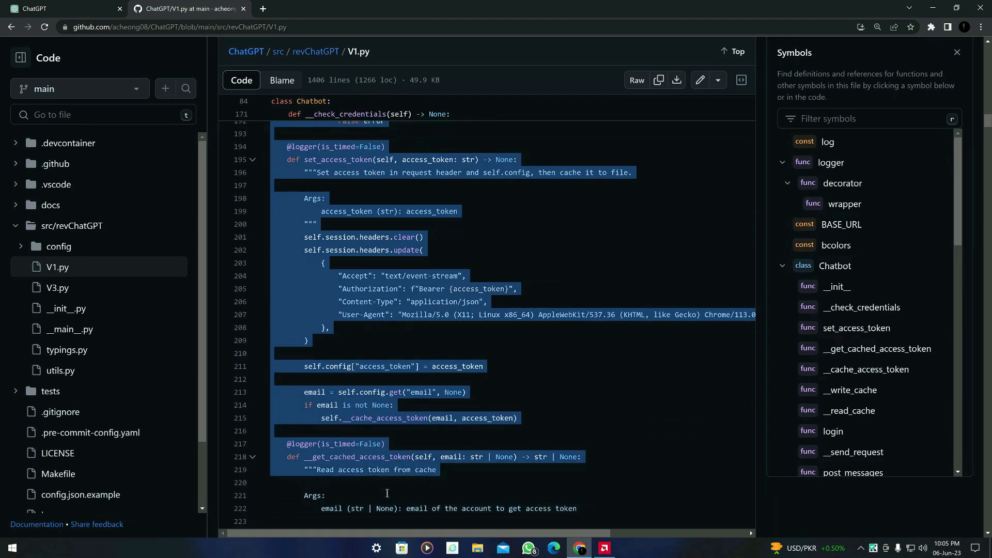
{"action": "scroll", "scroll_direction": "down", "scroll_amount": 3}
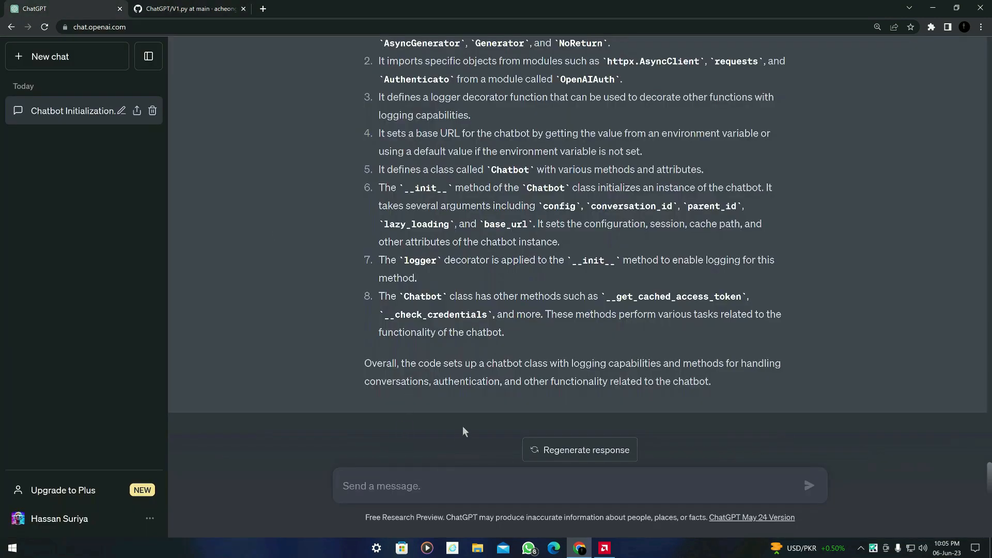
- Send ChatGPT a follow-up starting 'What will he' with the newly copied code chunk
{"action": "type", "text": "What will he"}
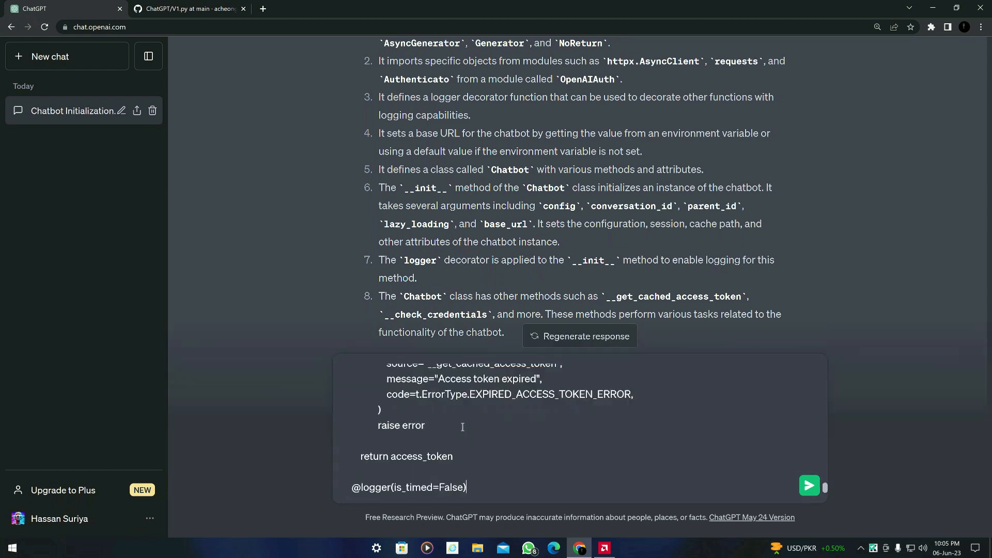
{"action": "left_click", "coordinate": [808, 486]}
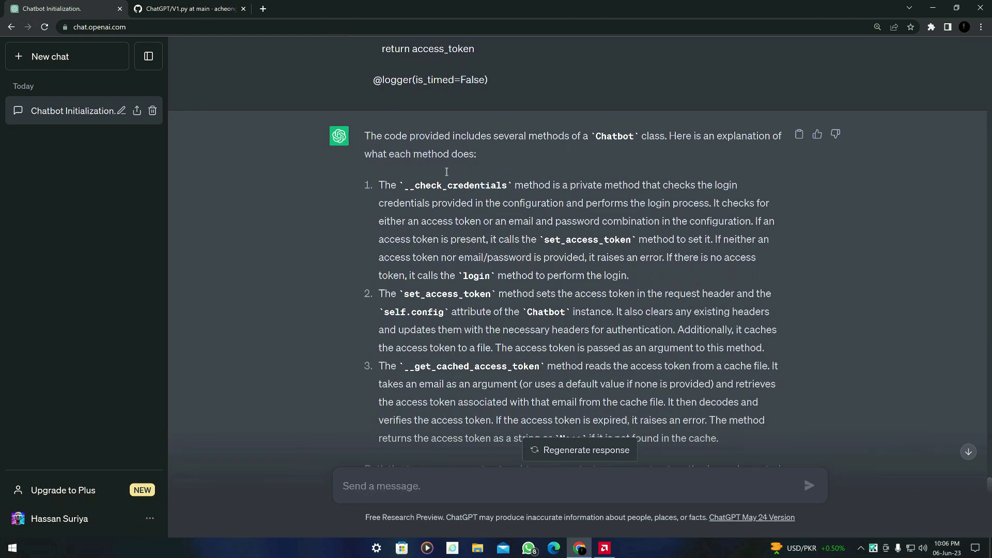
{"action": "mouse_move", "coordinate": [576, 167]}
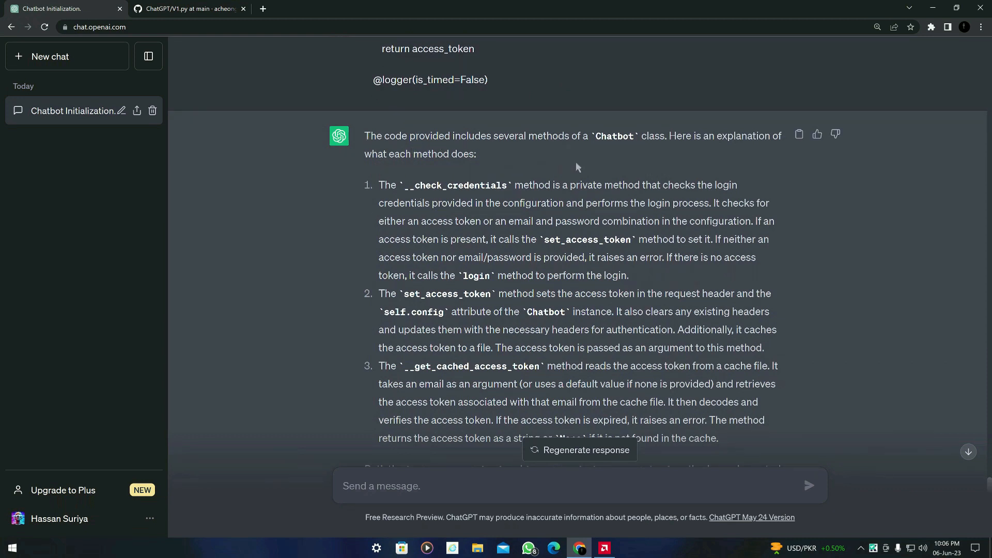
{"action": "mouse_move", "coordinate": [411, 170]}
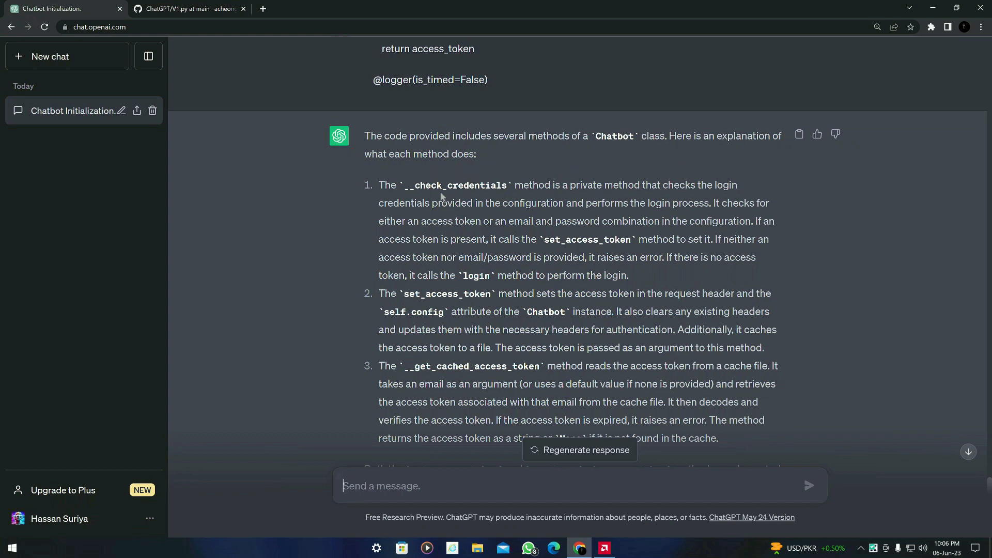
{"action": "mouse_move", "coordinate": [503, 190]}
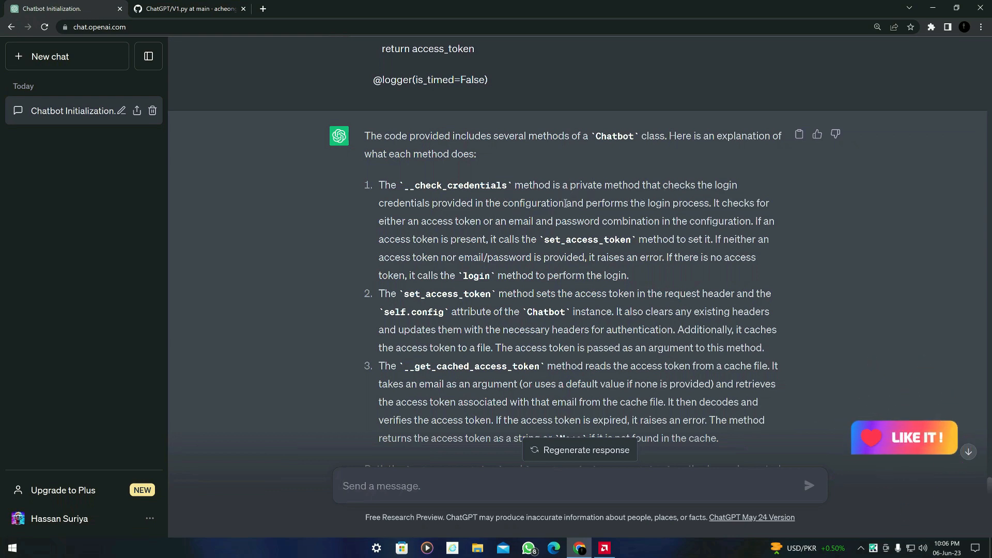
{"action": "left_click", "coordinate": [187, 8]}
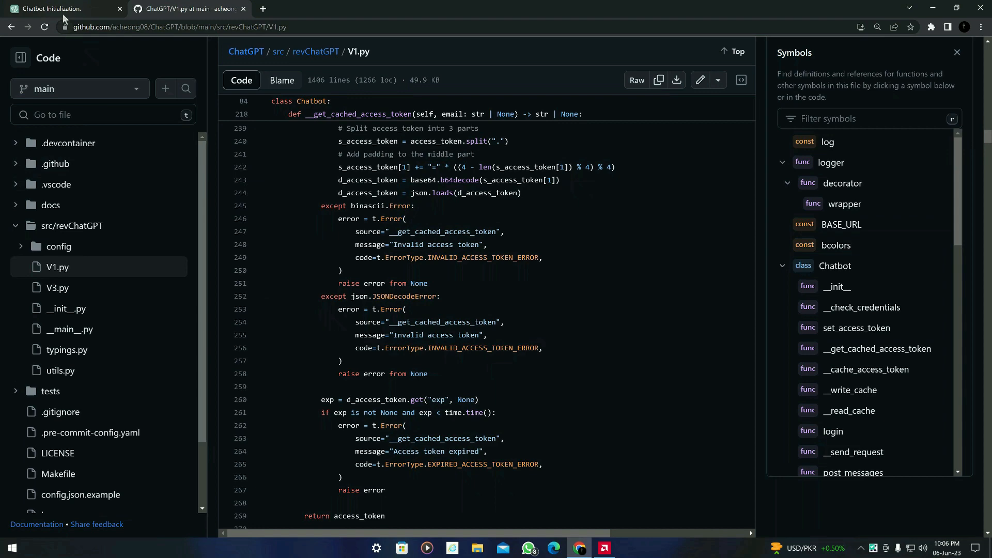
- Flip between ChatGPT's explanation and V1.py's caching and login code to compare them
{"action": "left_click", "coordinate": [60, 9]}
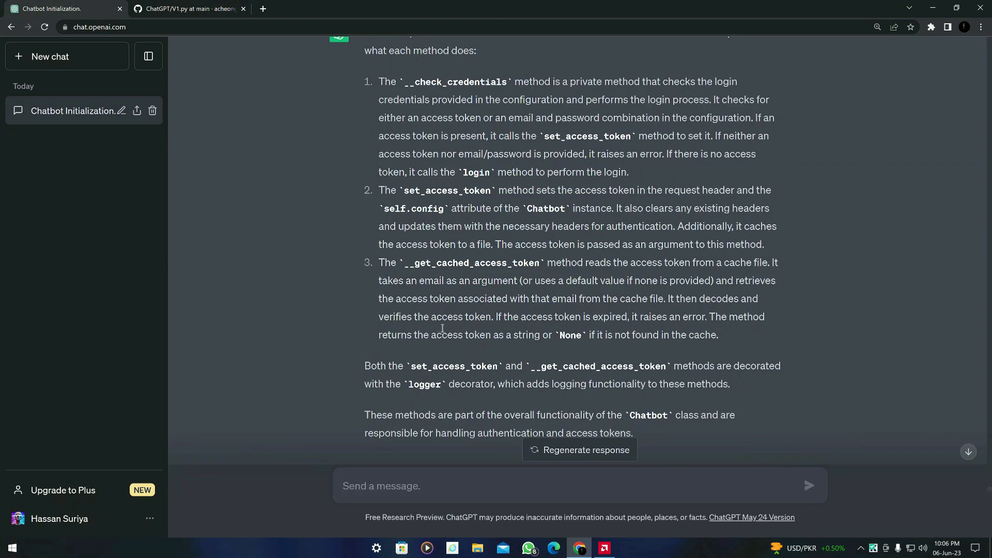
{"action": "left_click", "coordinate": [187, 8]}
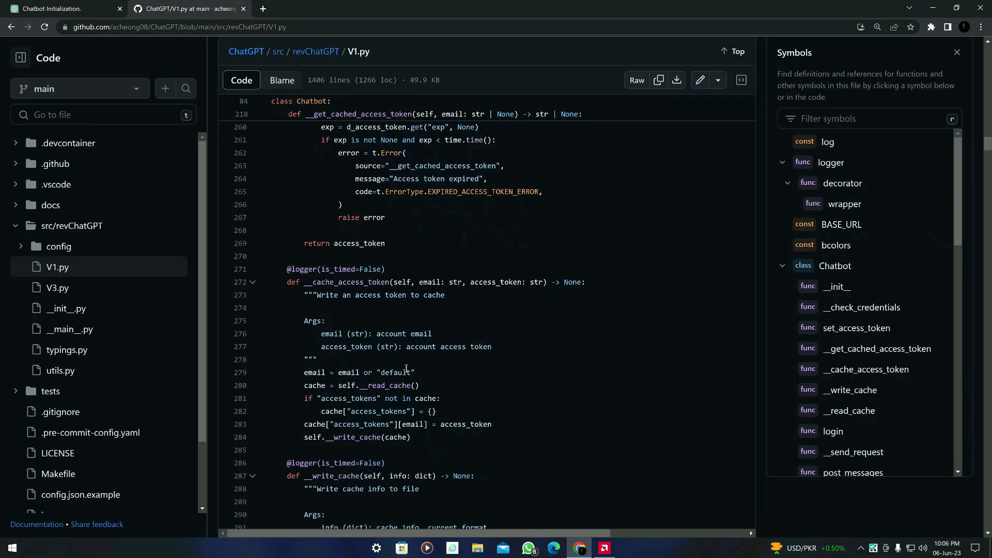
{"action": "left_click", "coordinate": [60, 8]}
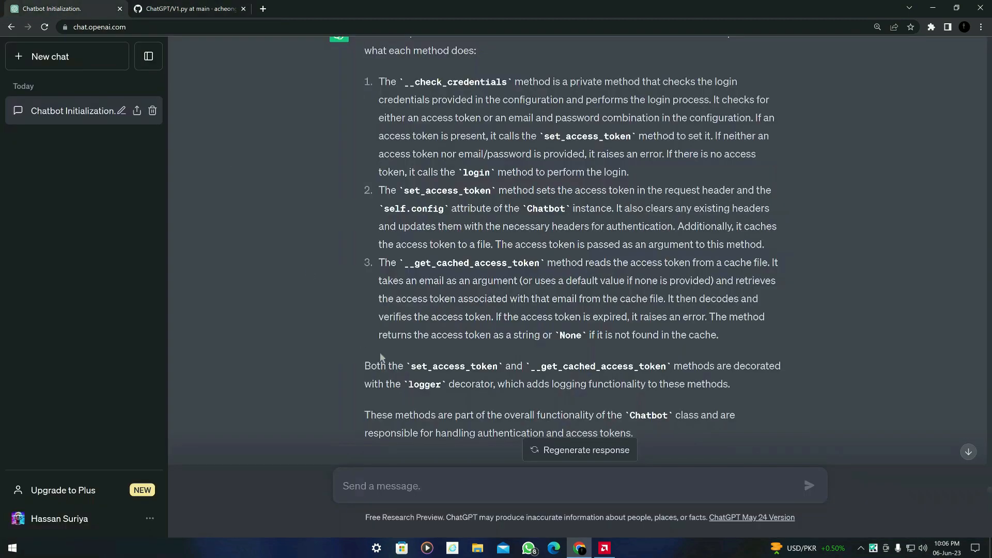
{"action": "left_click", "coordinate": [187, 9]}
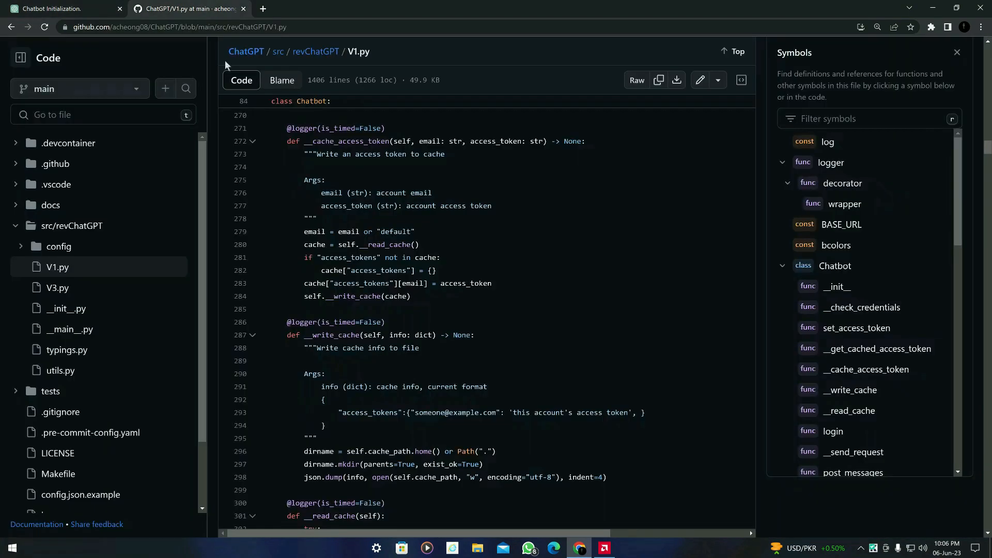
{"action": "left_click", "coordinate": [60, 8]}
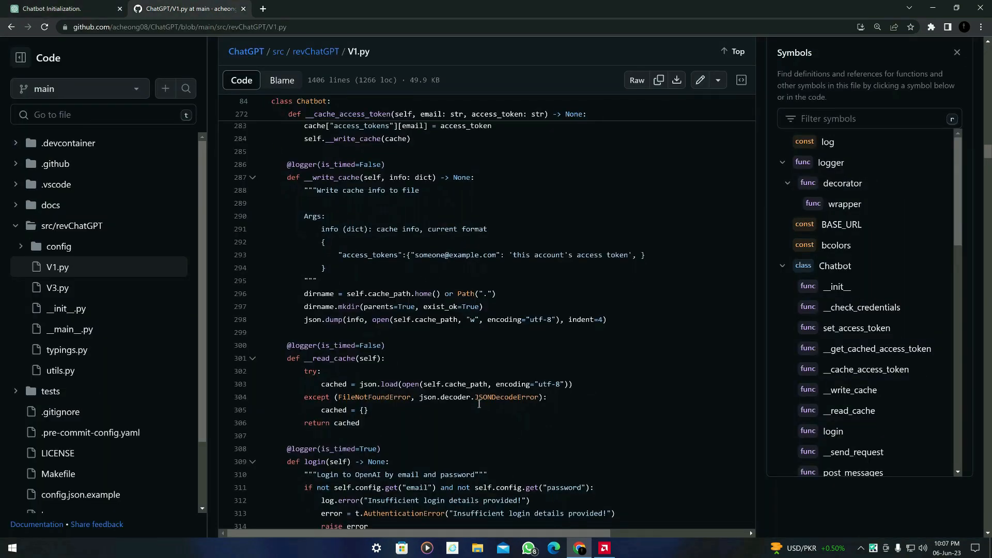
{"action": "scroll", "scroll_direction": "down", "scroll_amount": 3}
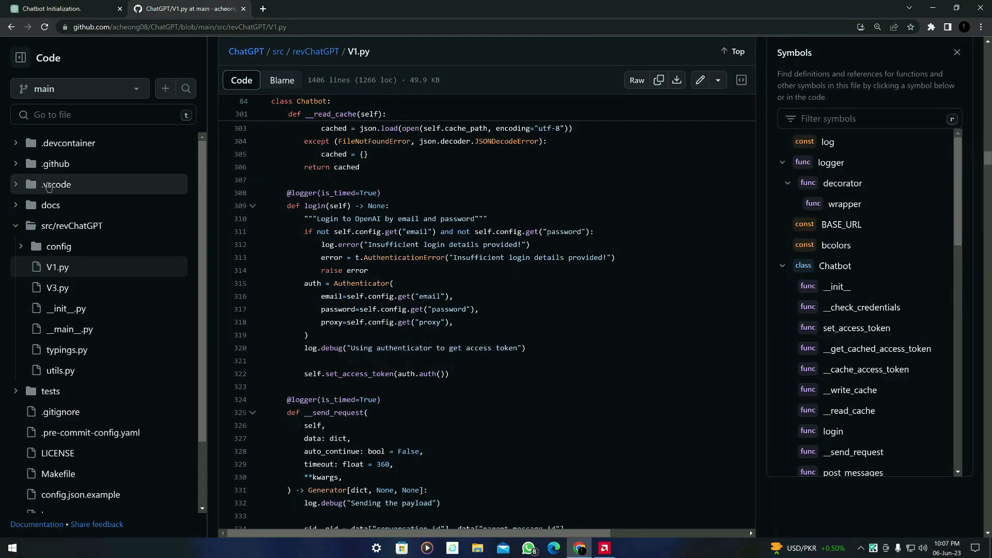
{"action": "scroll", "scroll_direction": "up", "scroll_amount": 3}
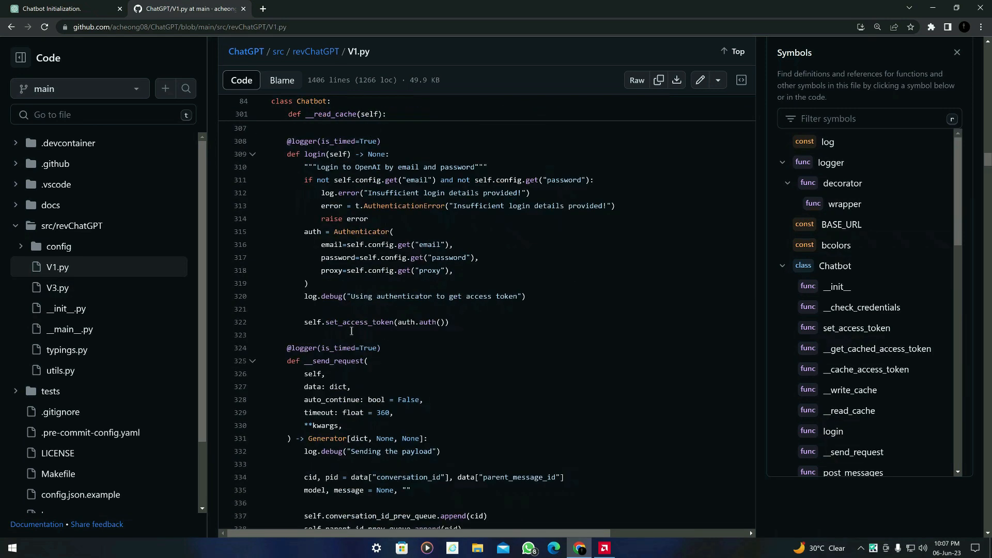
- Send ChatGPT a follow-up beginning 'explain the' with the pasted access-token parsing code
{"action": "left_click", "coordinate": [63, 8]}
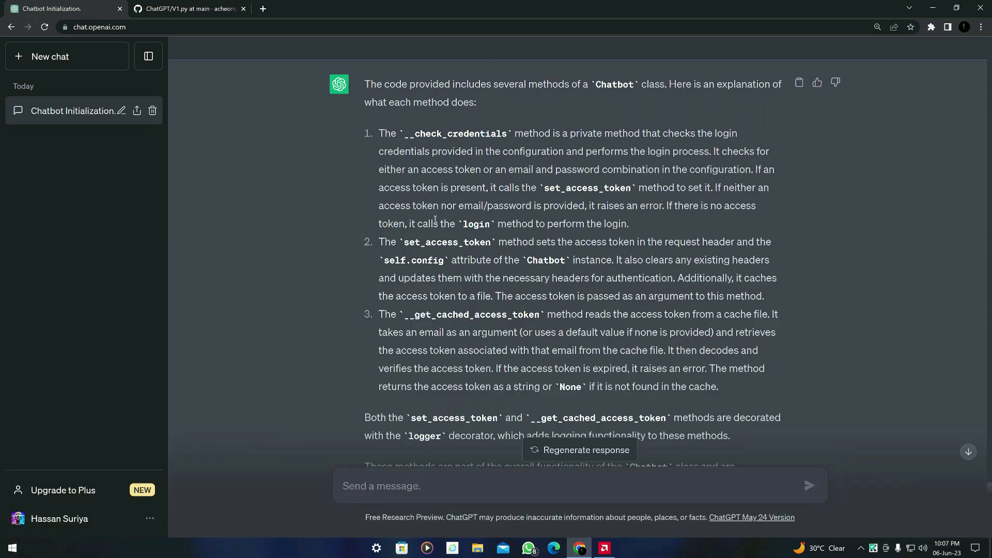
{"action": "scroll", "scroll_direction": "down", "scroll_amount": 3}
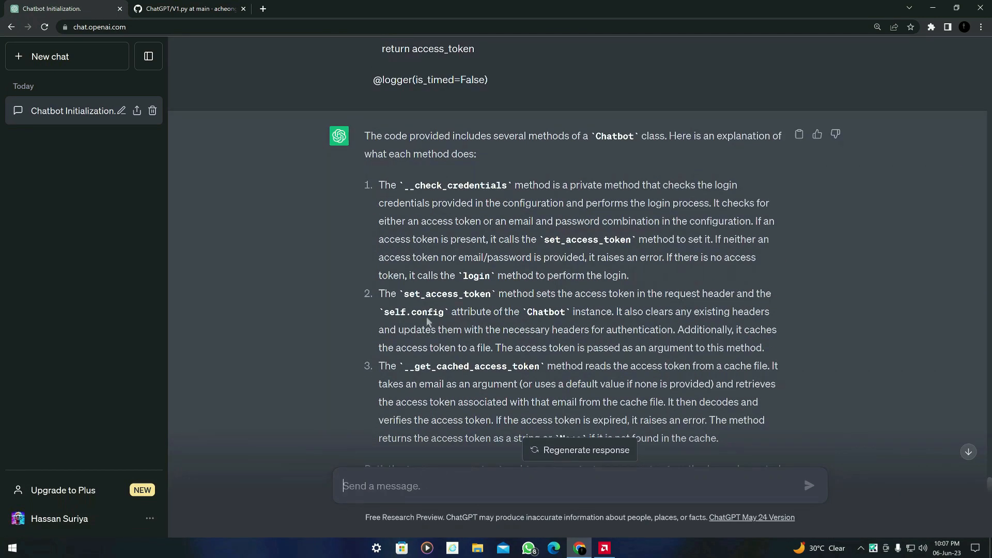
{"action": "type", "text": "w"}
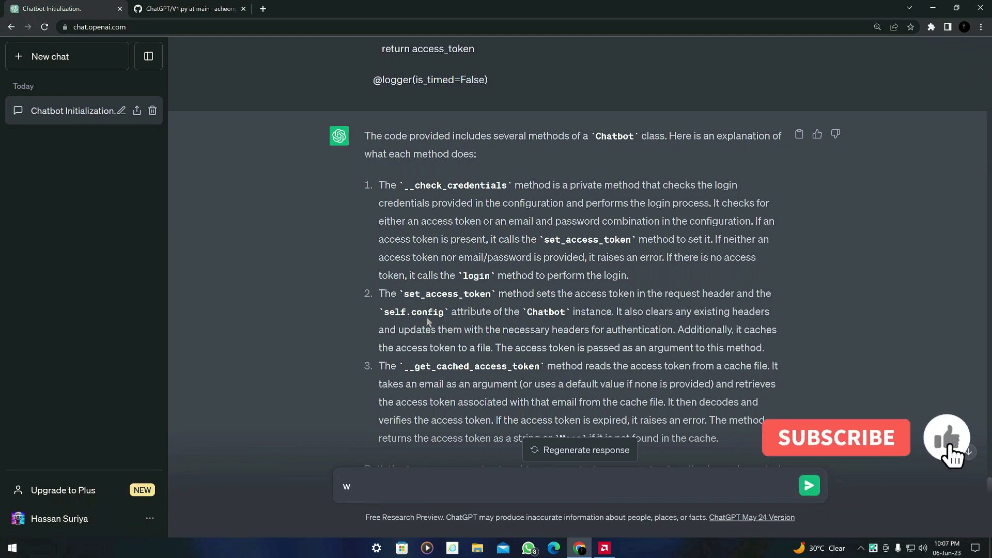
{"action": "type", "text": "ha"}
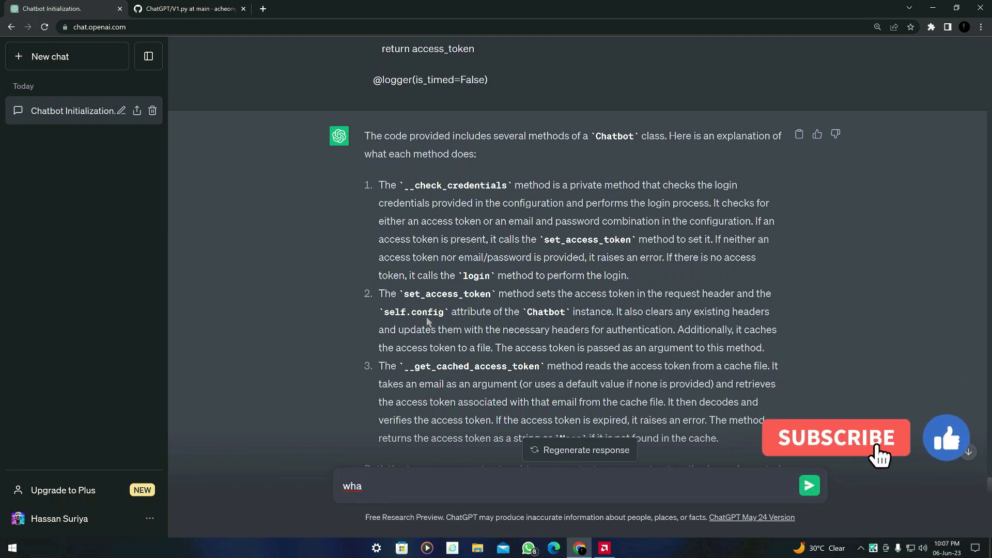
{"action": "type", "text": "explain the"}
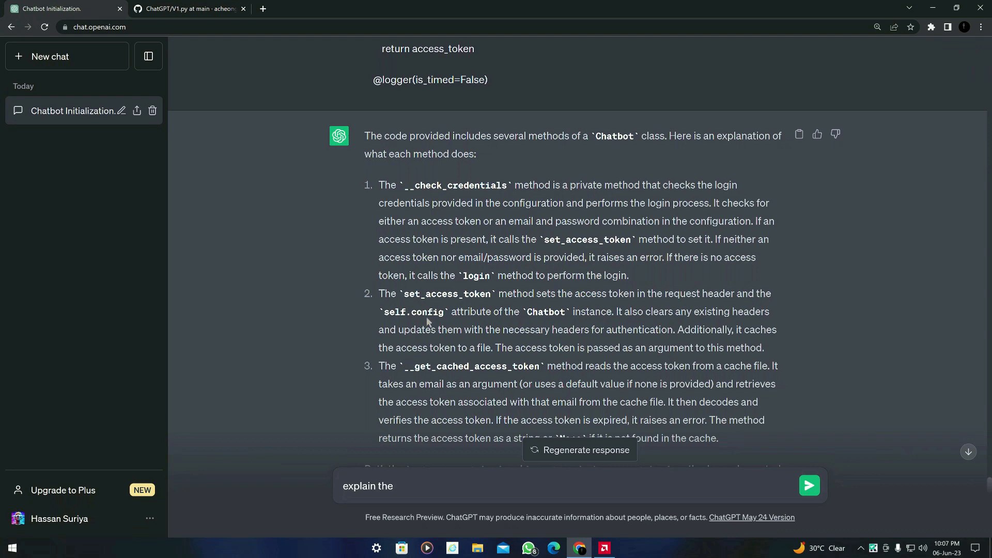
{"action": "left_click", "coordinate": [808, 486]}
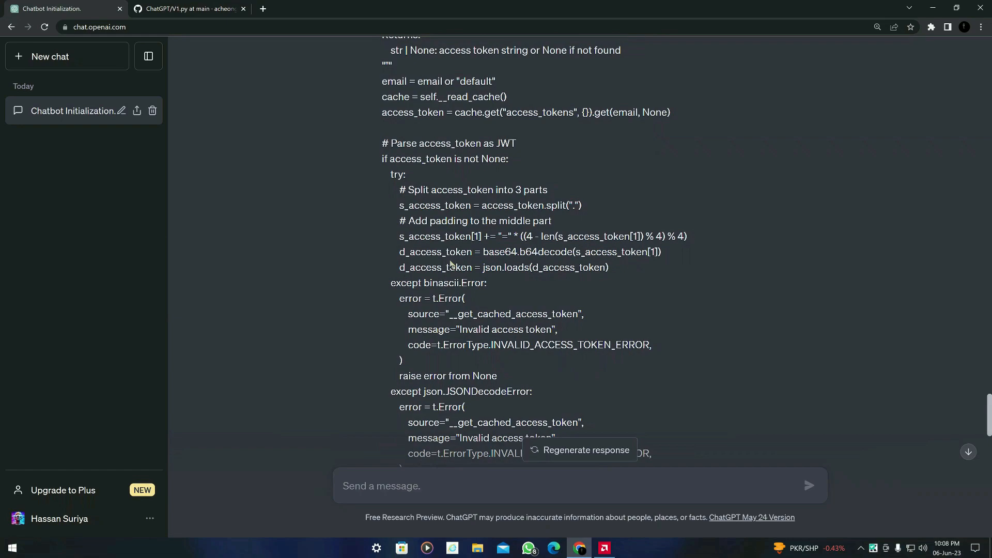
- Scroll the conversation back to the first reply listing V1.py's imported modules
{"action": "scroll", "scroll_direction": "down", "scroll_amount": 3}
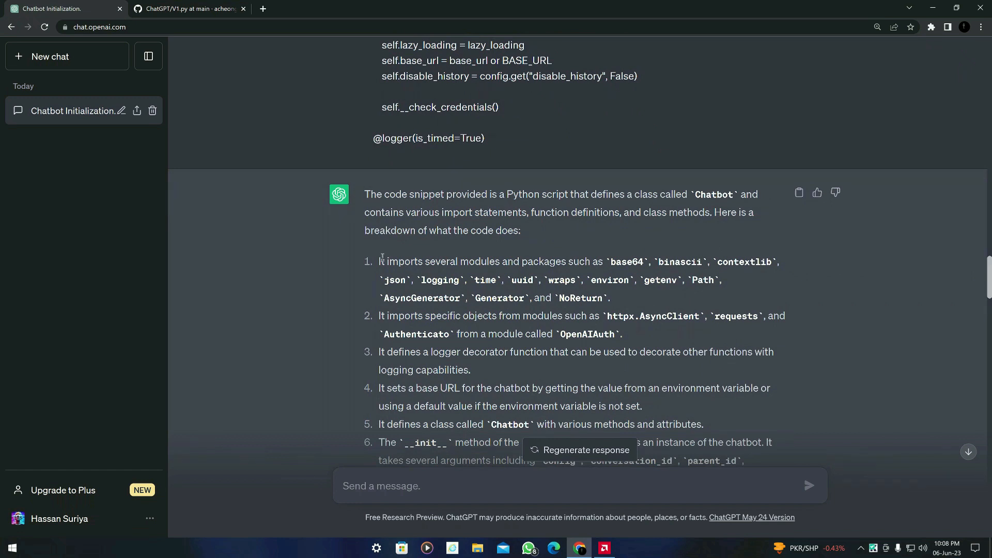
{"action": "mouse_move", "coordinate": [615, 297]}
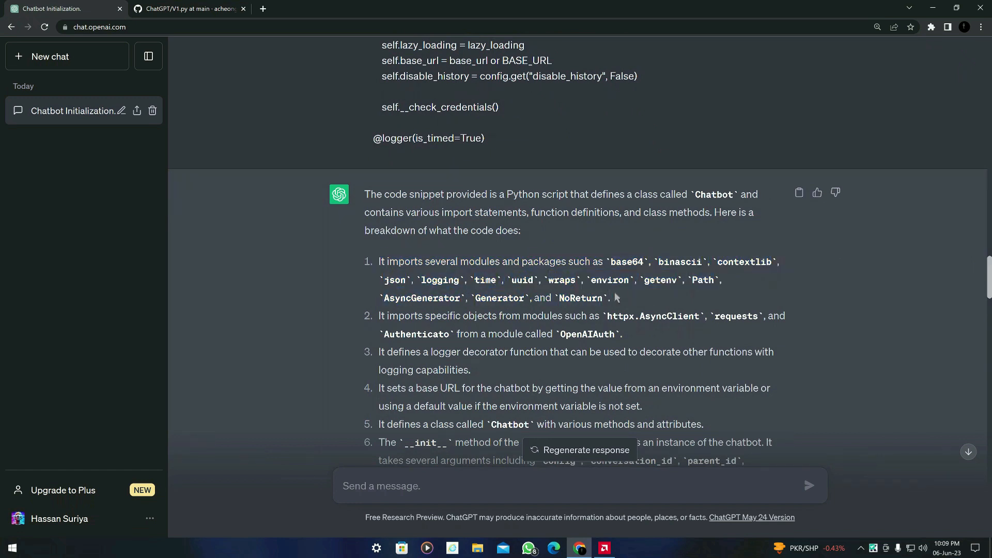
- Quote the imported-modules sentence and ask ChatGPT 'What is the purpose of the above libraries in the project?'
{"action": "double_click", "coordinate": [591, 298]}
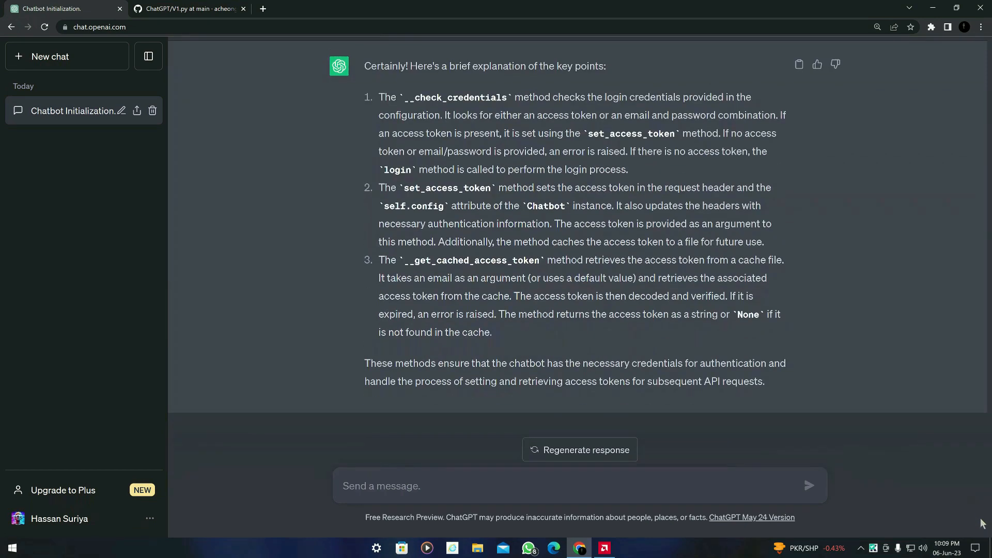
{"action": "type", "text": "It imports several modules and packages such as base64, binascii, contextlib, json, logging, time, uuid, wraps, environ, getenv, Path, AsyncGenerator, Generator, and NoReturn."}
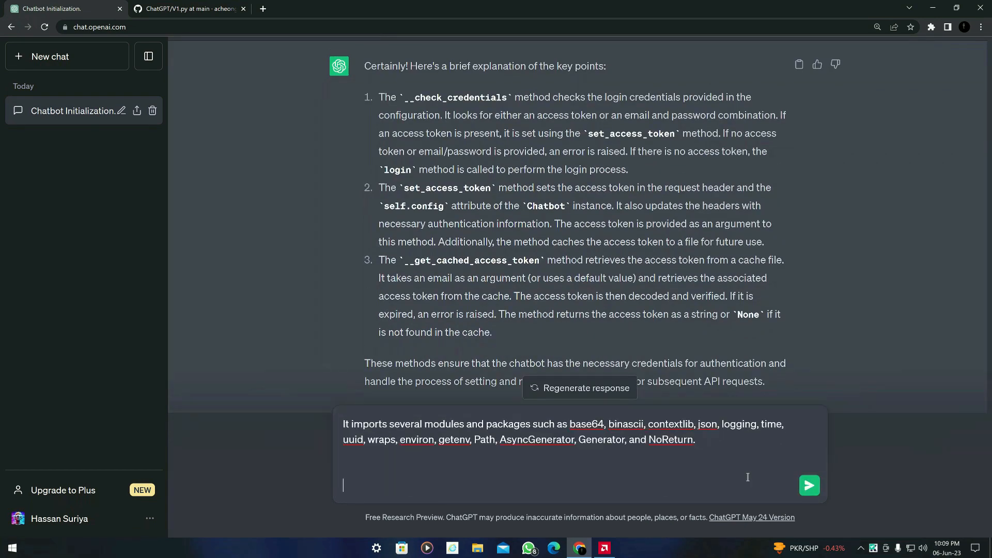
{"action": "type", "text": "What is the"}
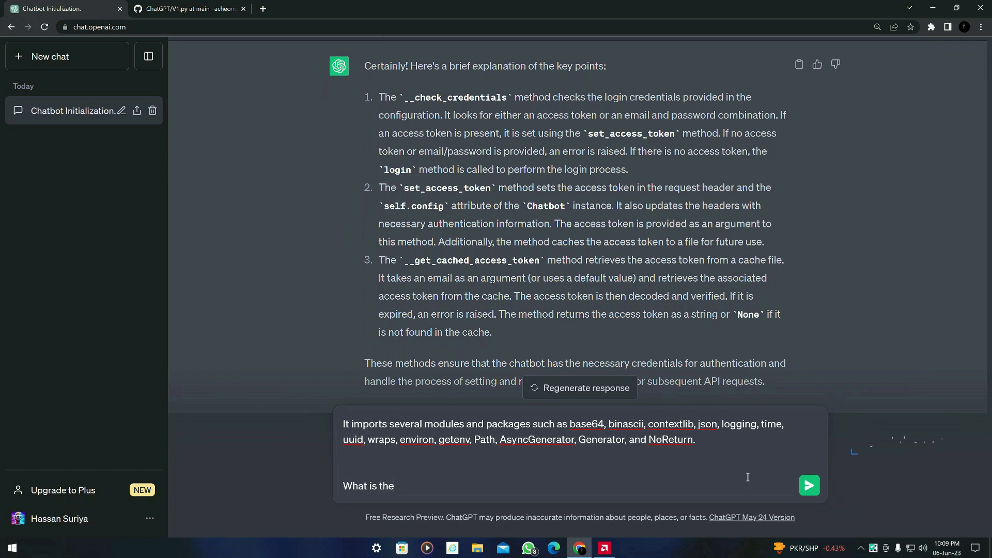
{"action": "type", "text": "purpose of the above libraries"}
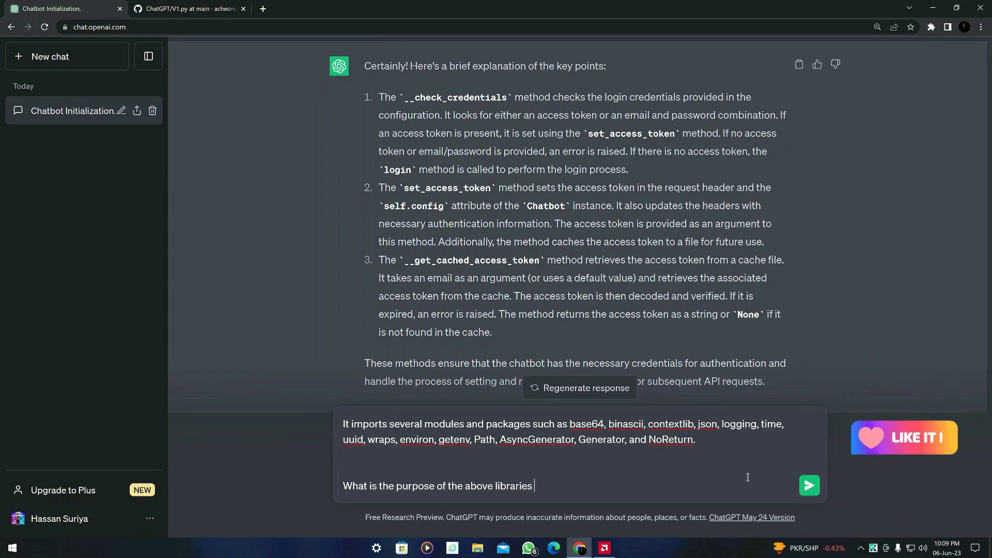
{"action": "type", "text": "in the project?"}
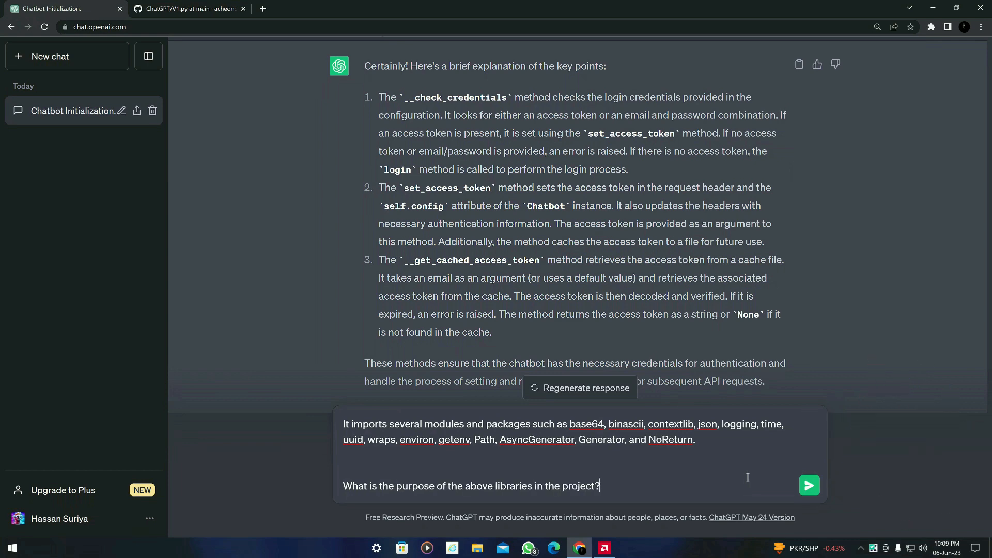
{"action": "left_click", "coordinate": [808, 485]}
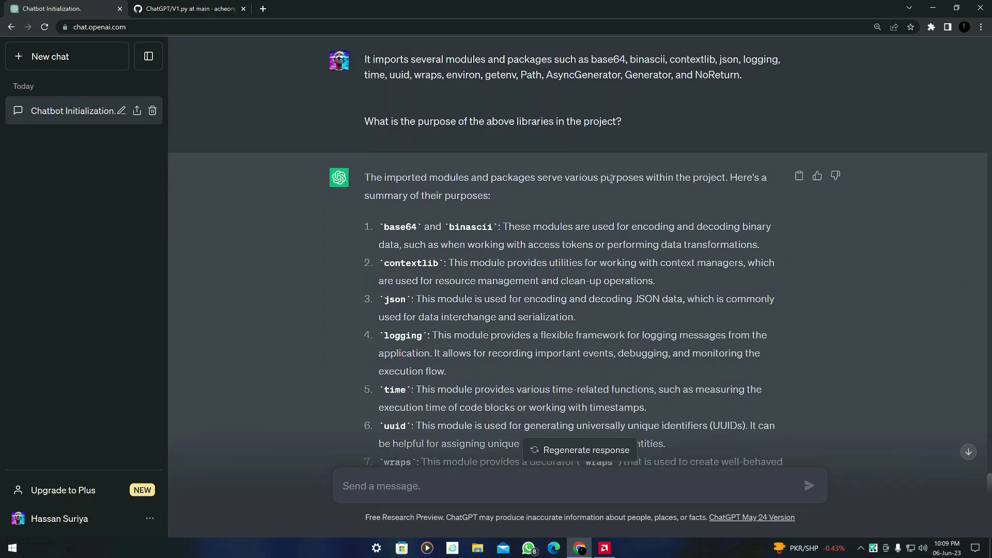
{"action": "mouse_move", "coordinate": [743, 193]}
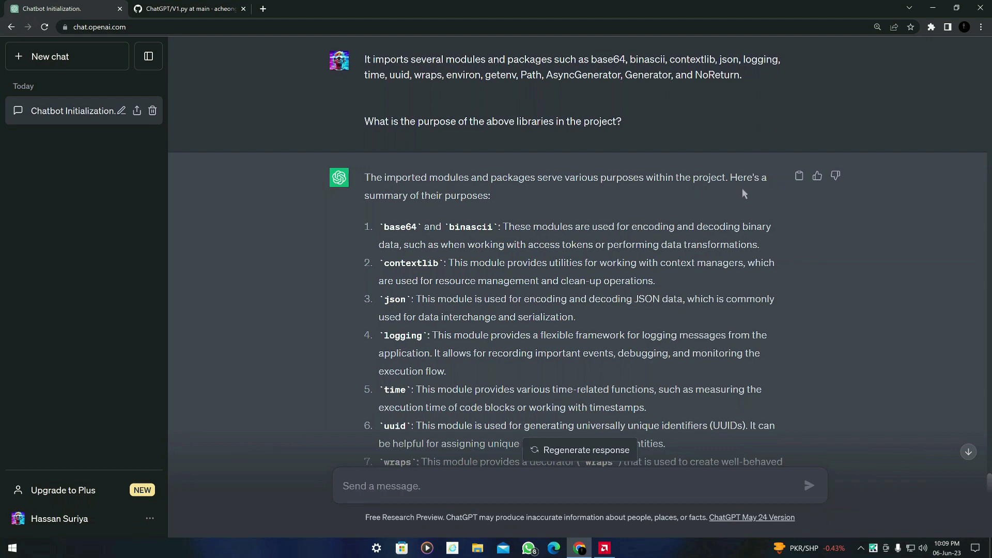
- Read down ChatGPT's numbered list of each imported module's purpose, such as base64, json and logging
{"action": "scroll", "scroll_direction": "down", "scroll_amount": 3}
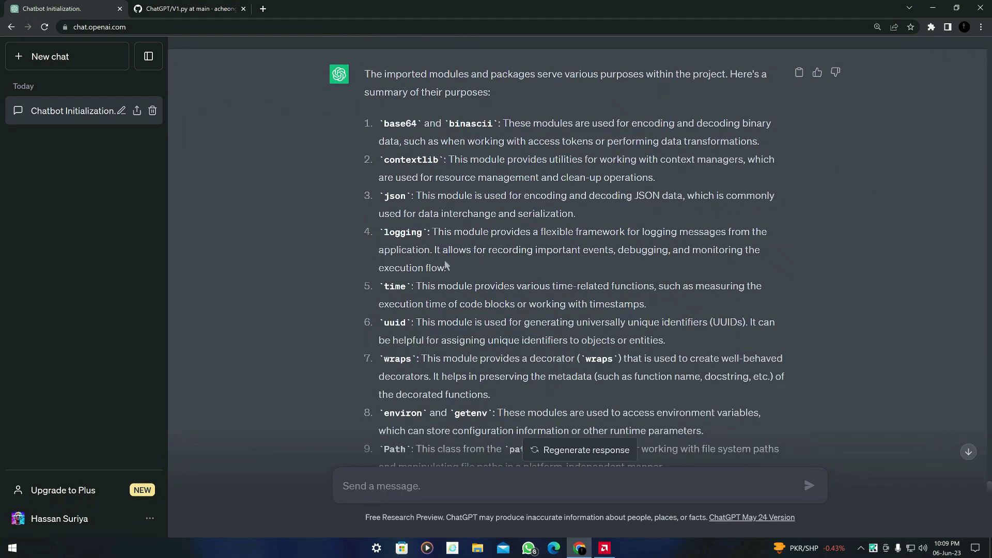
{"action": "scroll", "scroll_direction": "down", "scroll_amount": 3}
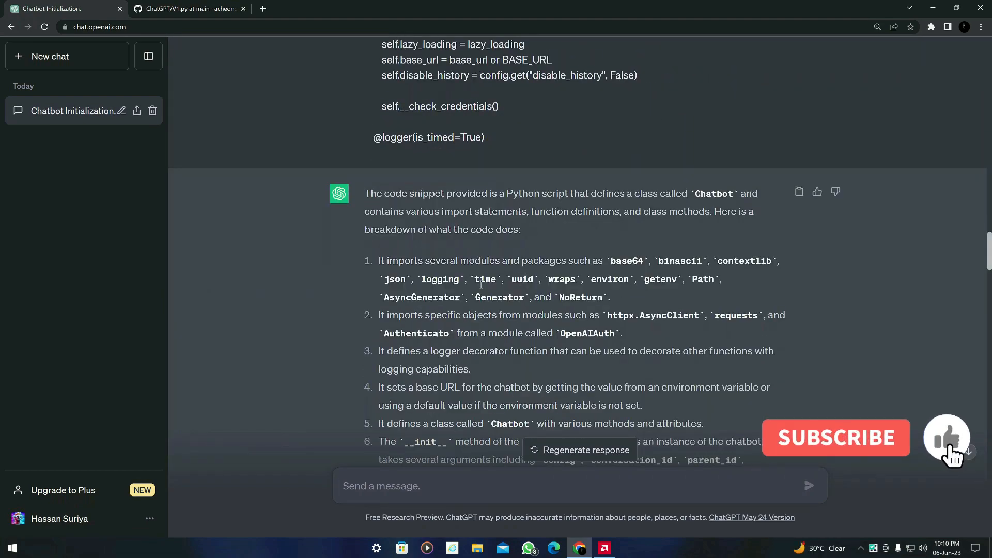
{"action": "scroll", "scroll_direction": "down", "scroll_amount": 3}
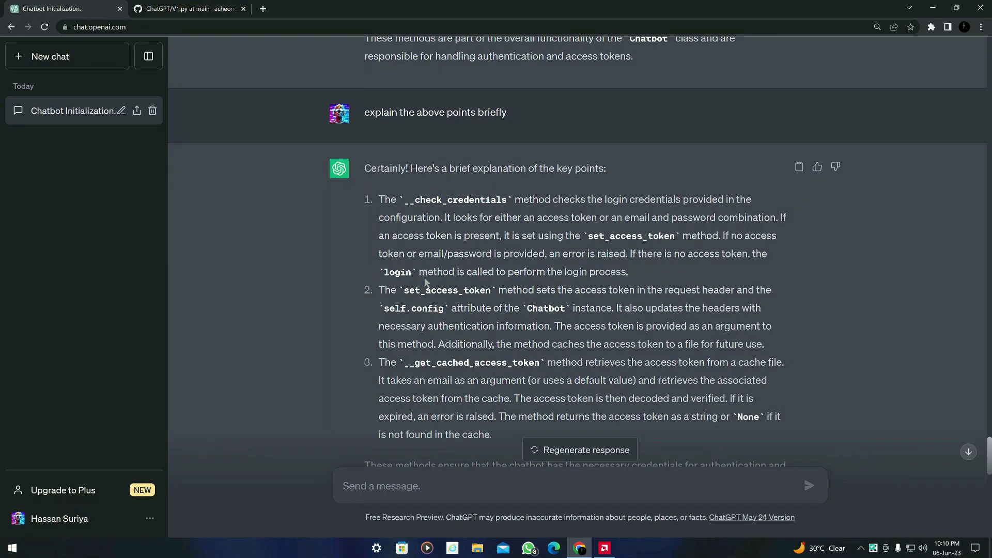
{"action": "mouse_move", "coordinate": [519, 358]}
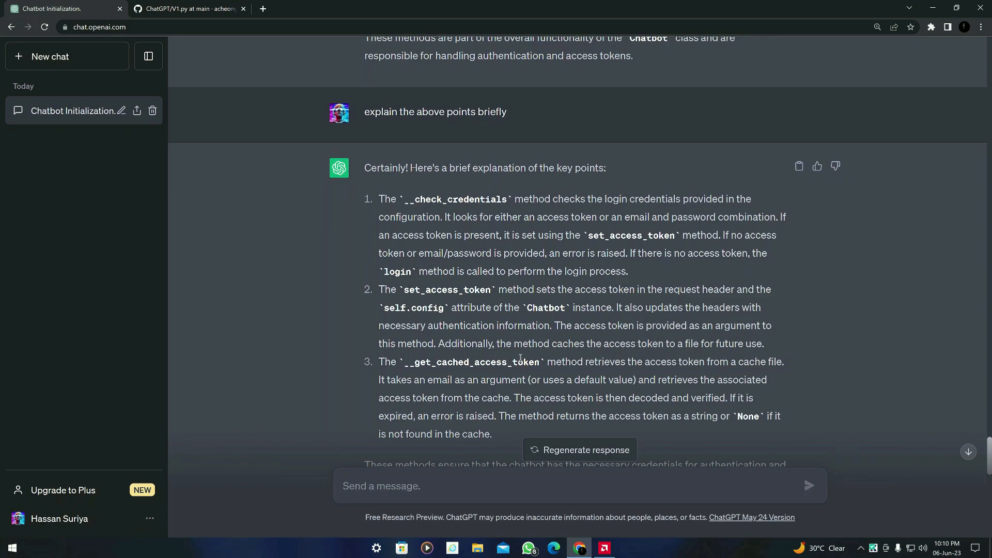
{"action": "scroll", "scroll_direction": "down", "scroll_amount": 3}
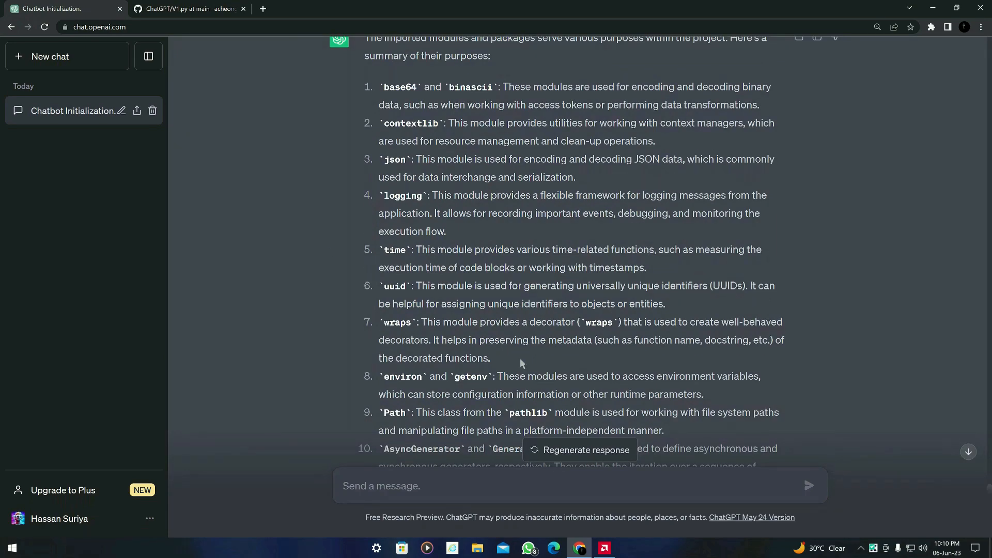